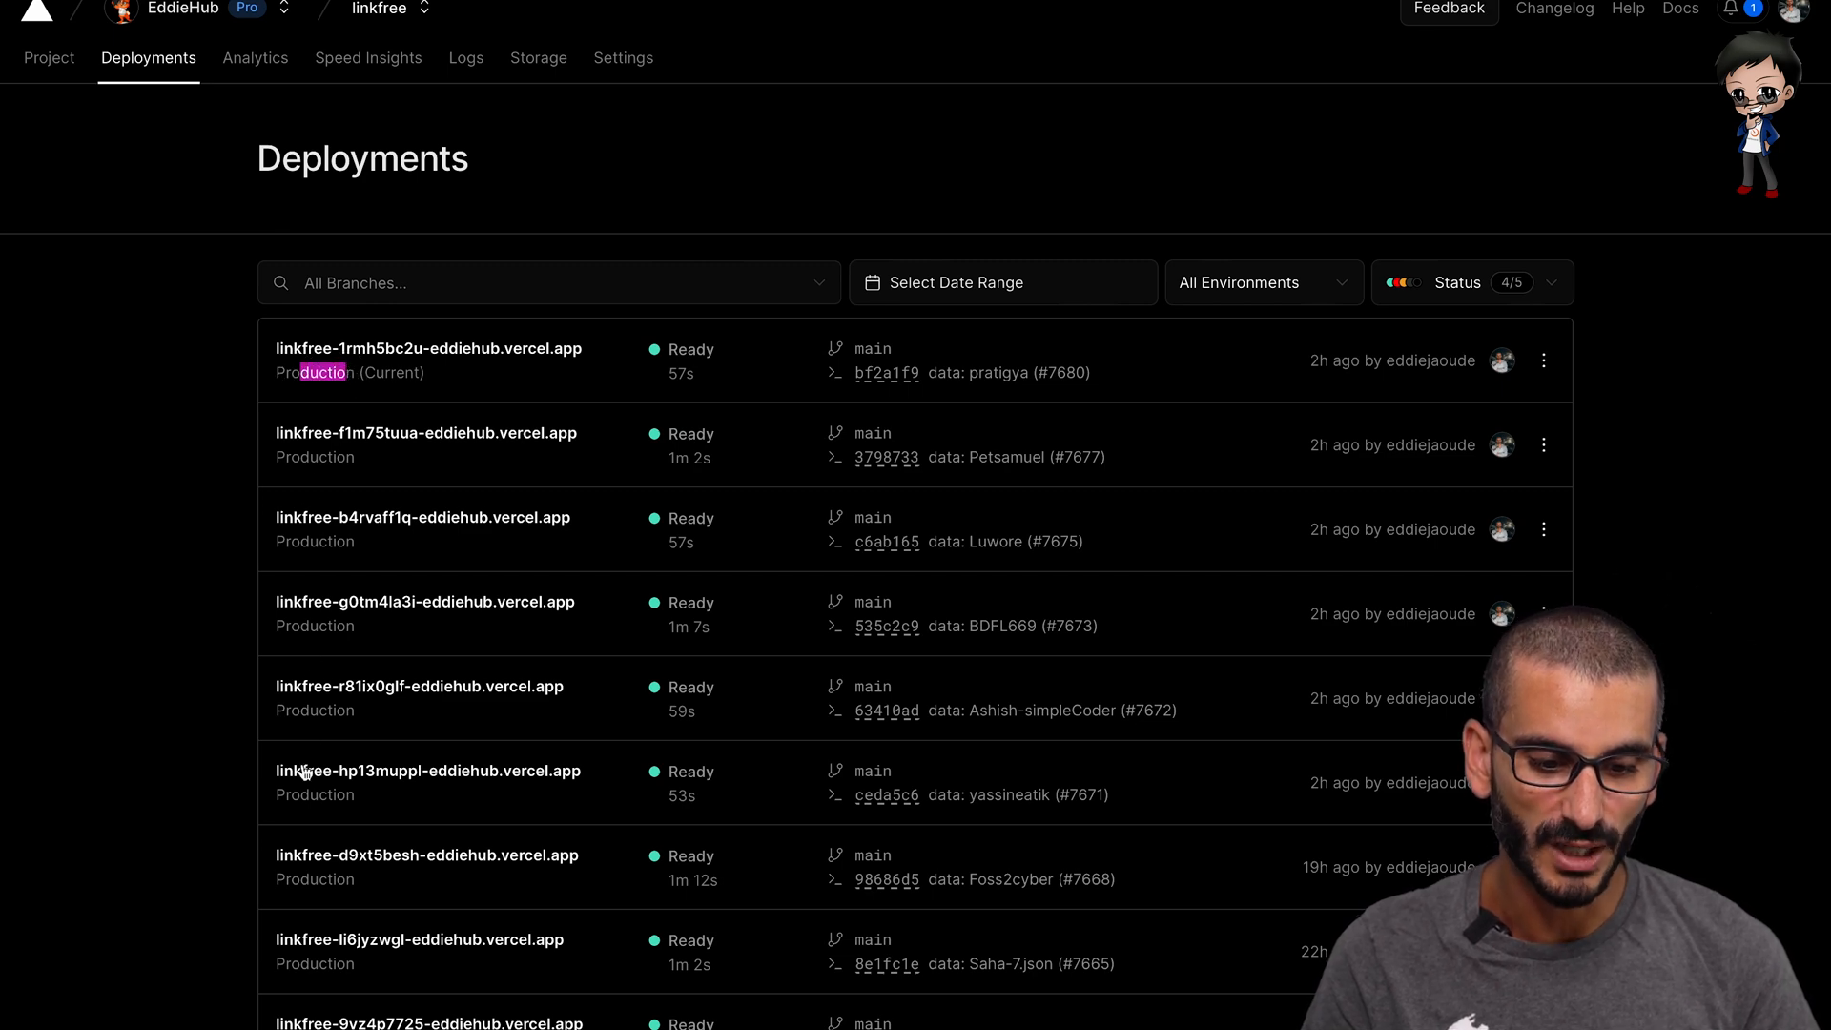
Review vercel.yml, reaching the deploy job's condition restricting it to the EddieHubCommunity/LinkFree repository.
{"action": "scroll", "scroll_direction": "down", "scroll_amount": 3}
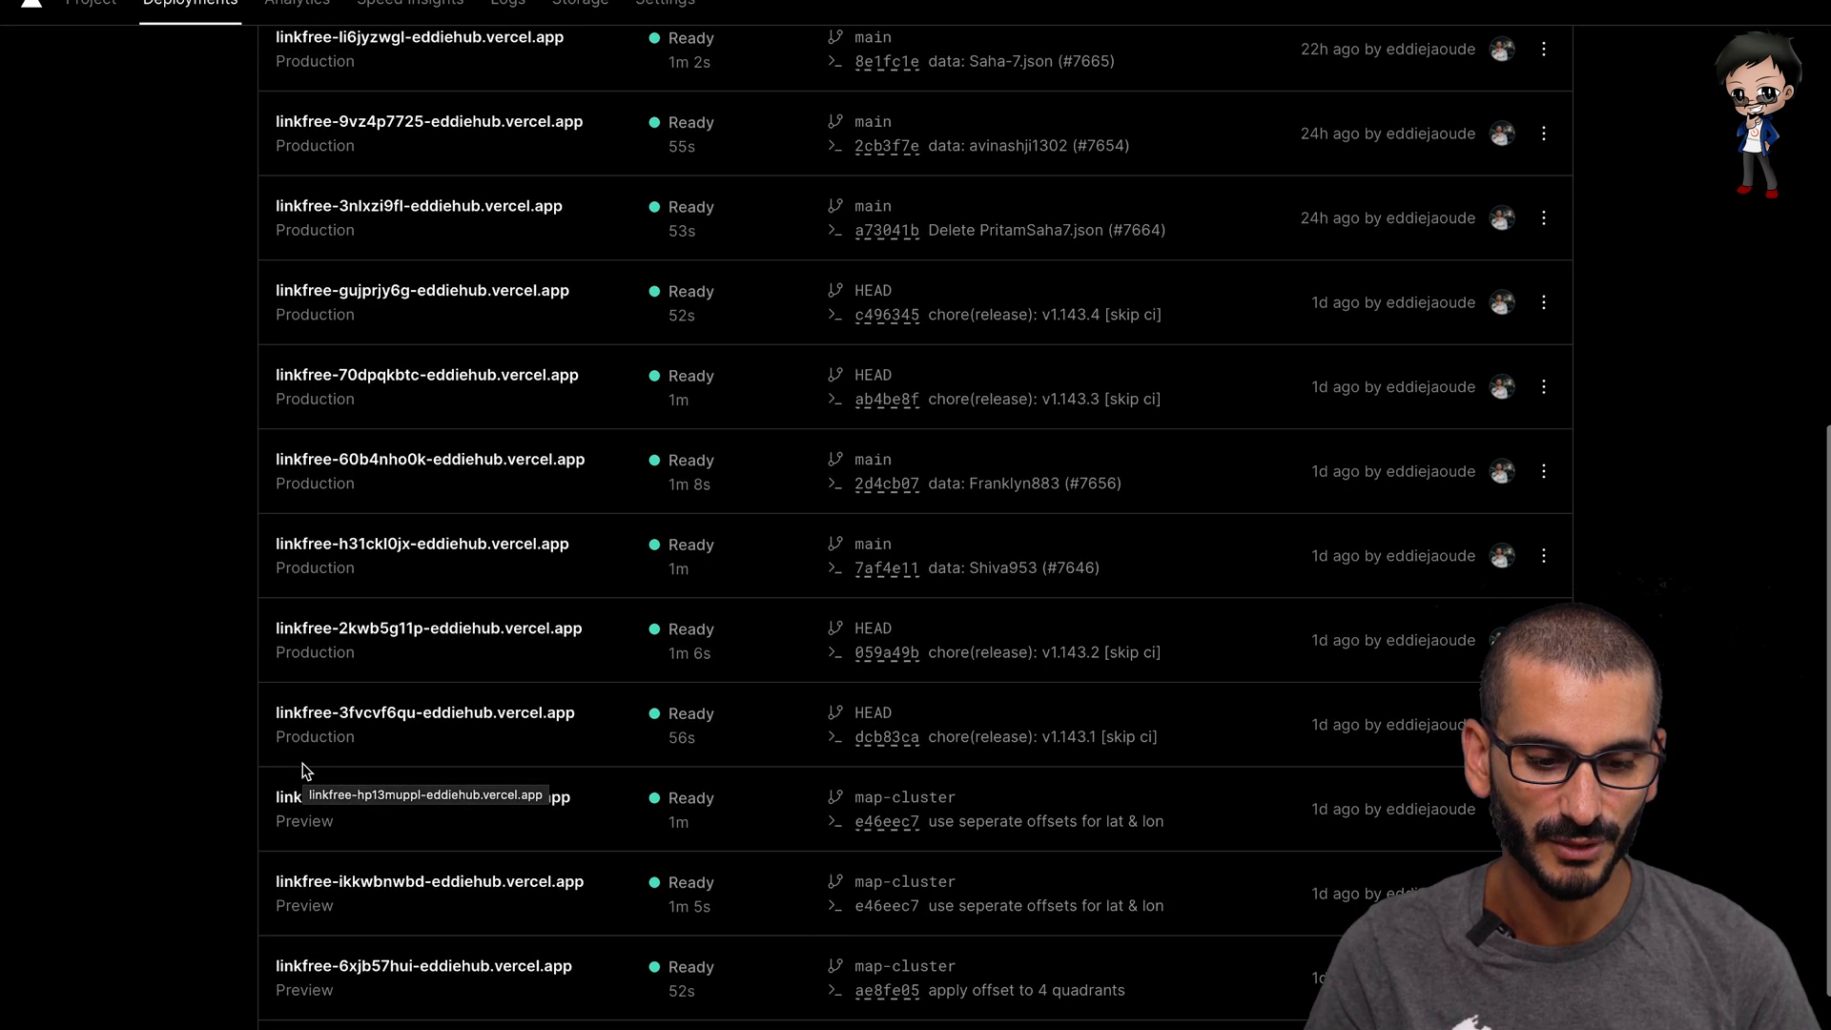
{"action": "scroll", "scroll_direction": "down", "scroll_amount": 3}
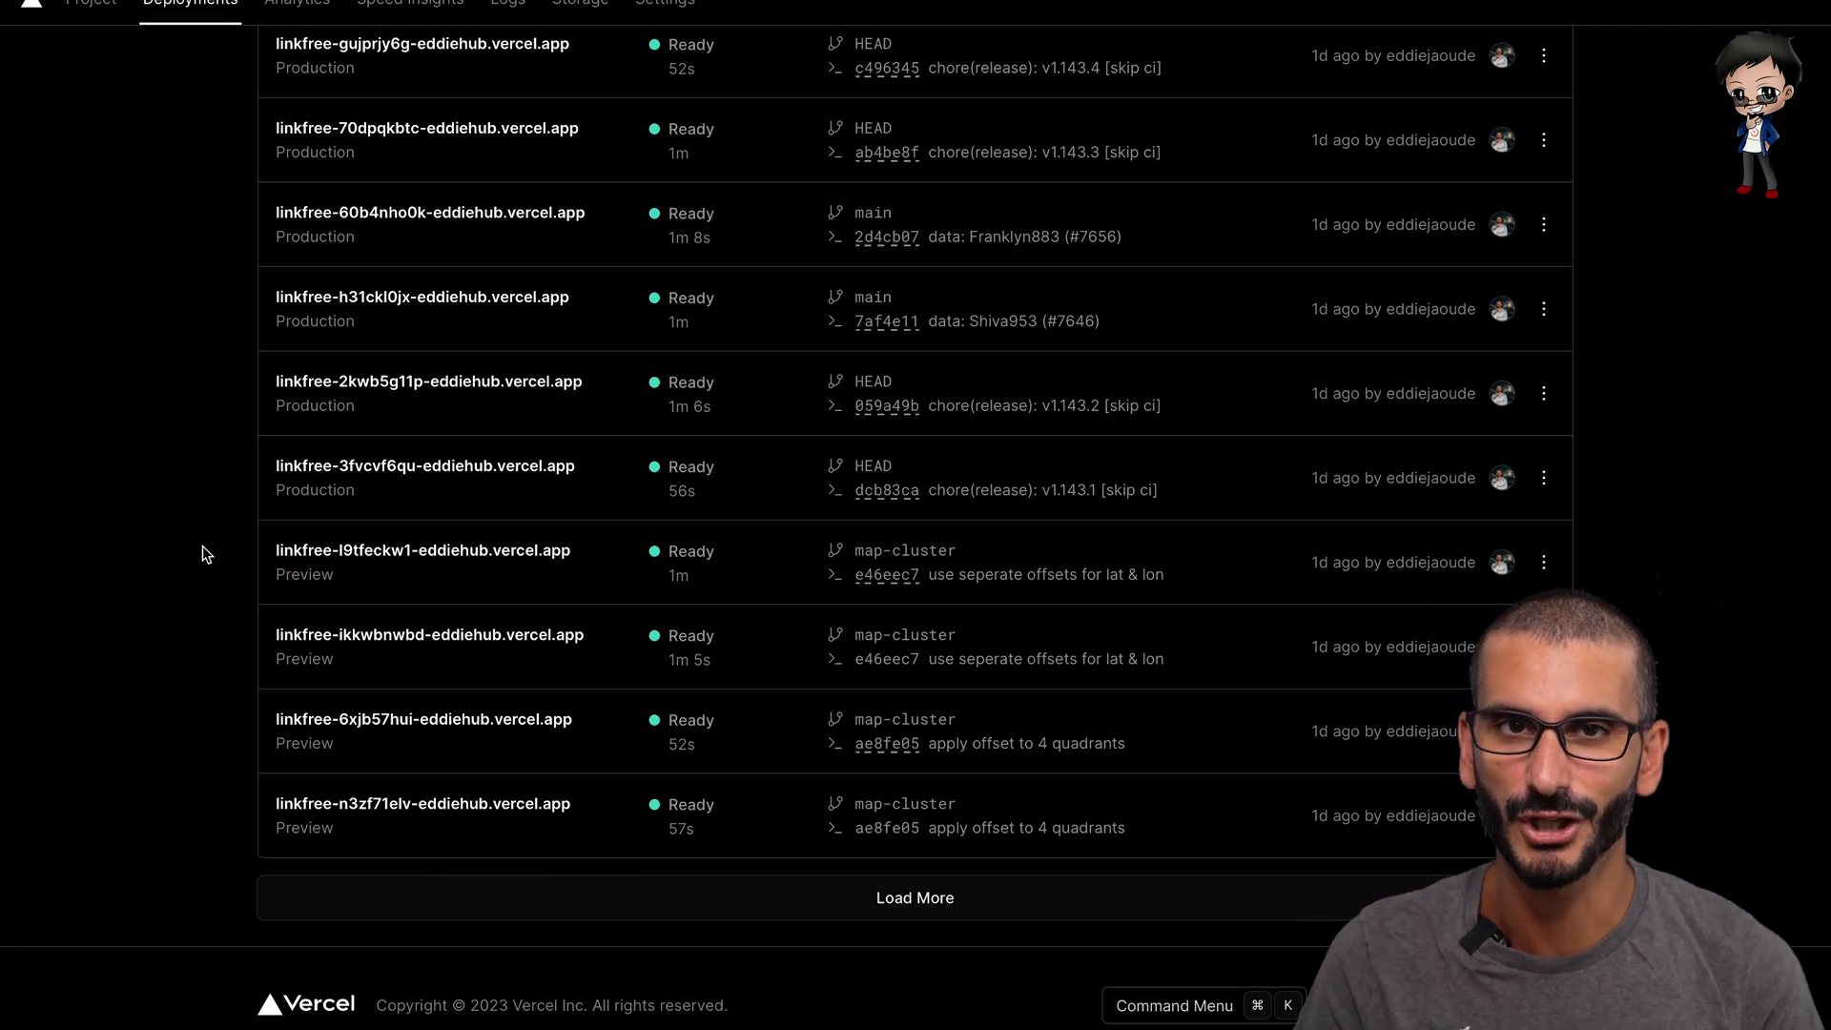
{"action": "scroll", "scroll_direction": "up", "scroll_amount": 3}
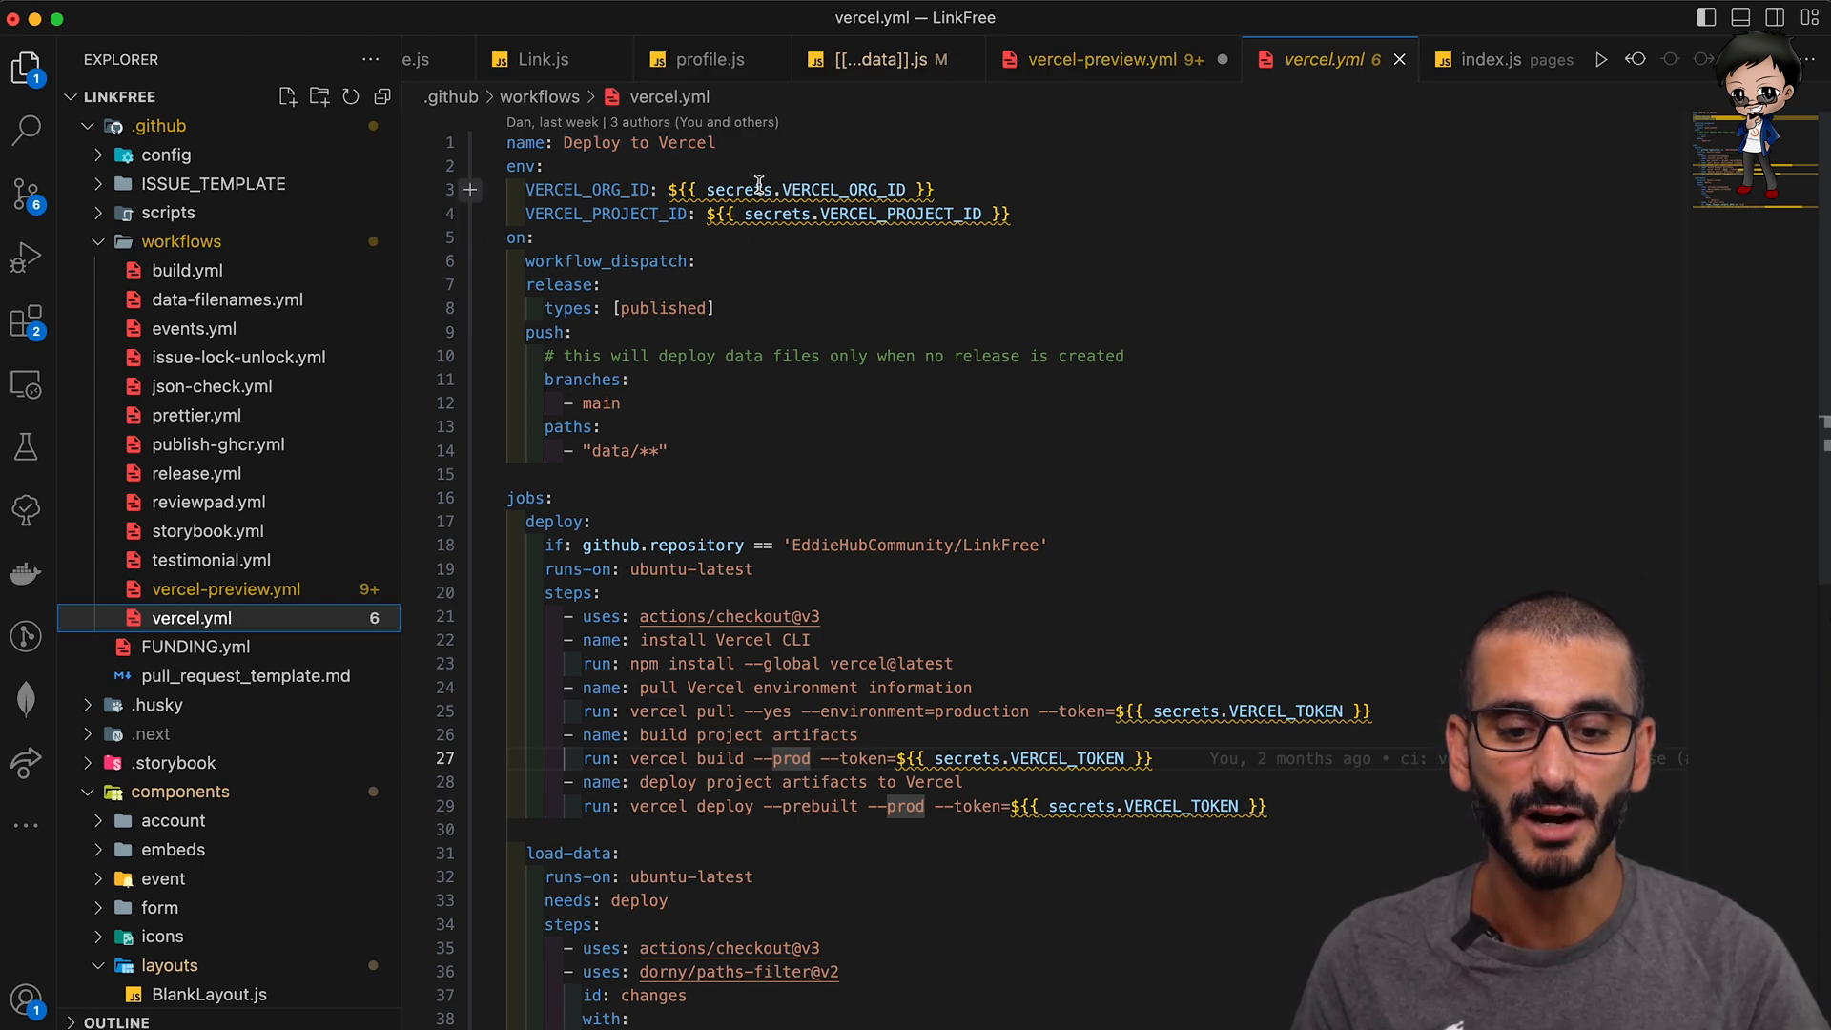
{"action": "mouse_move", "coordinate": [903, 351]}
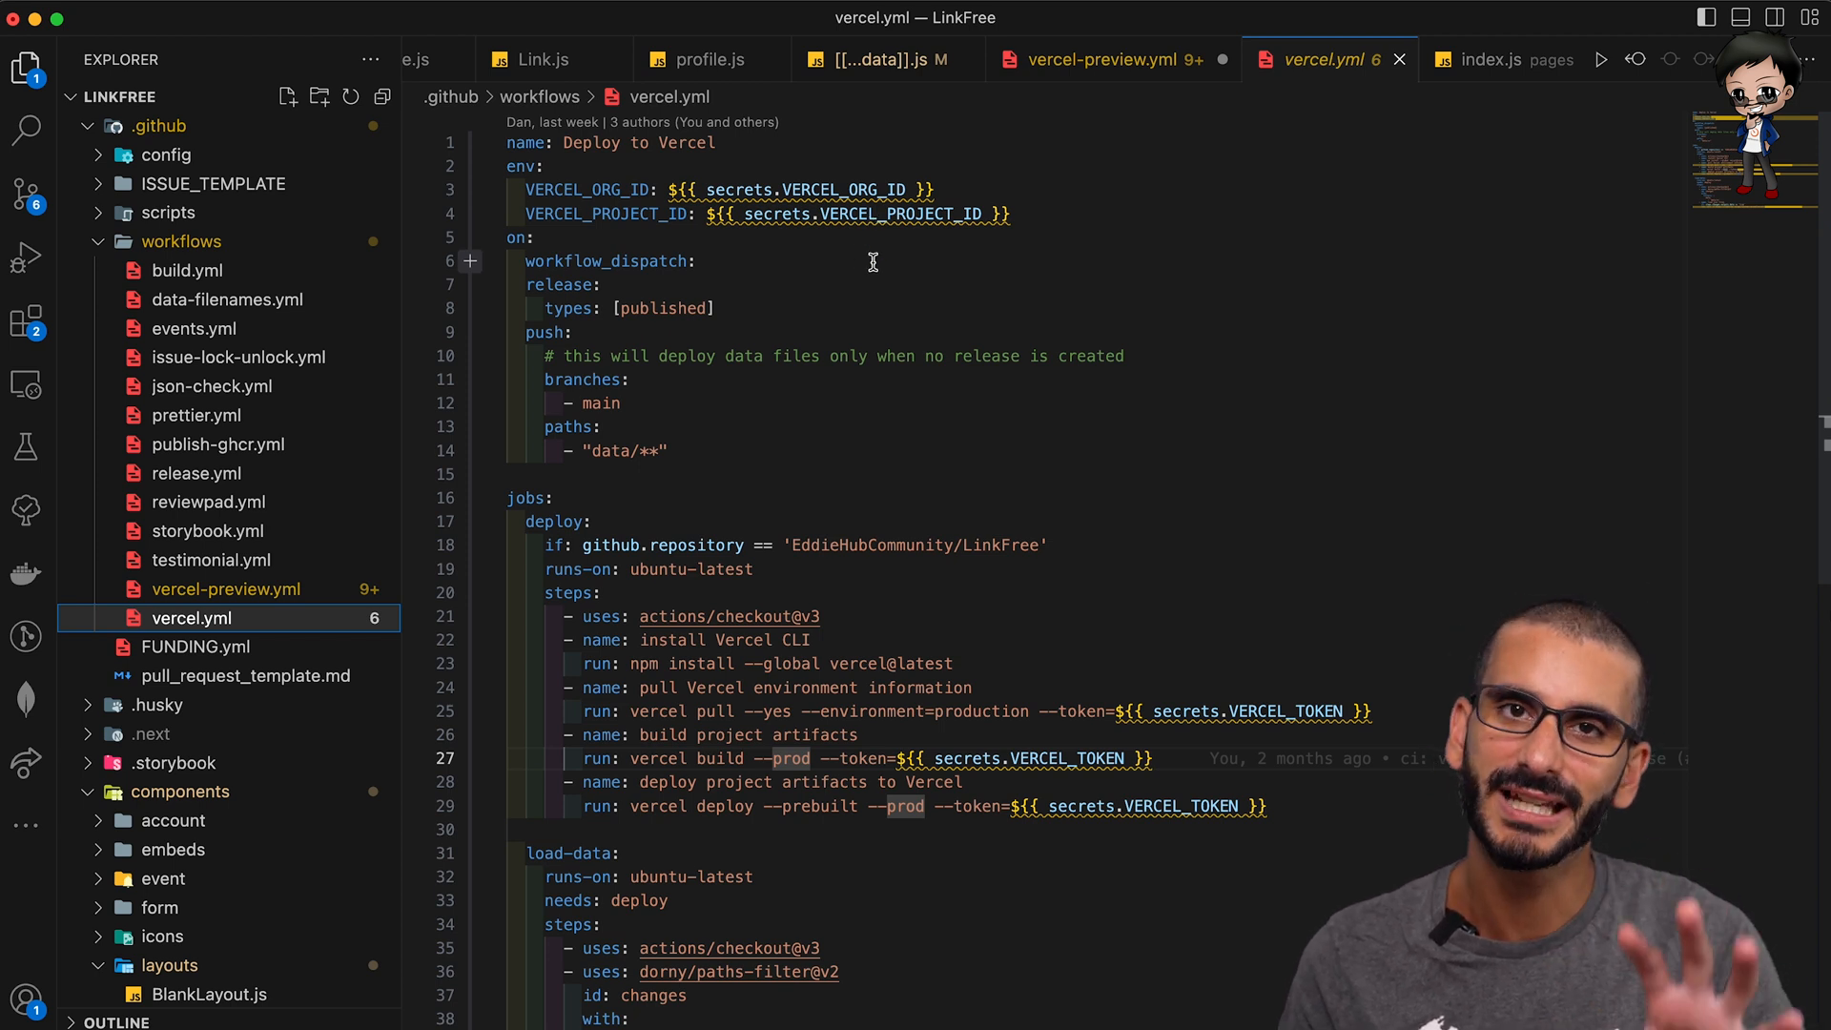
{"action": "mouse_move", "coordinate": [858, 214]}
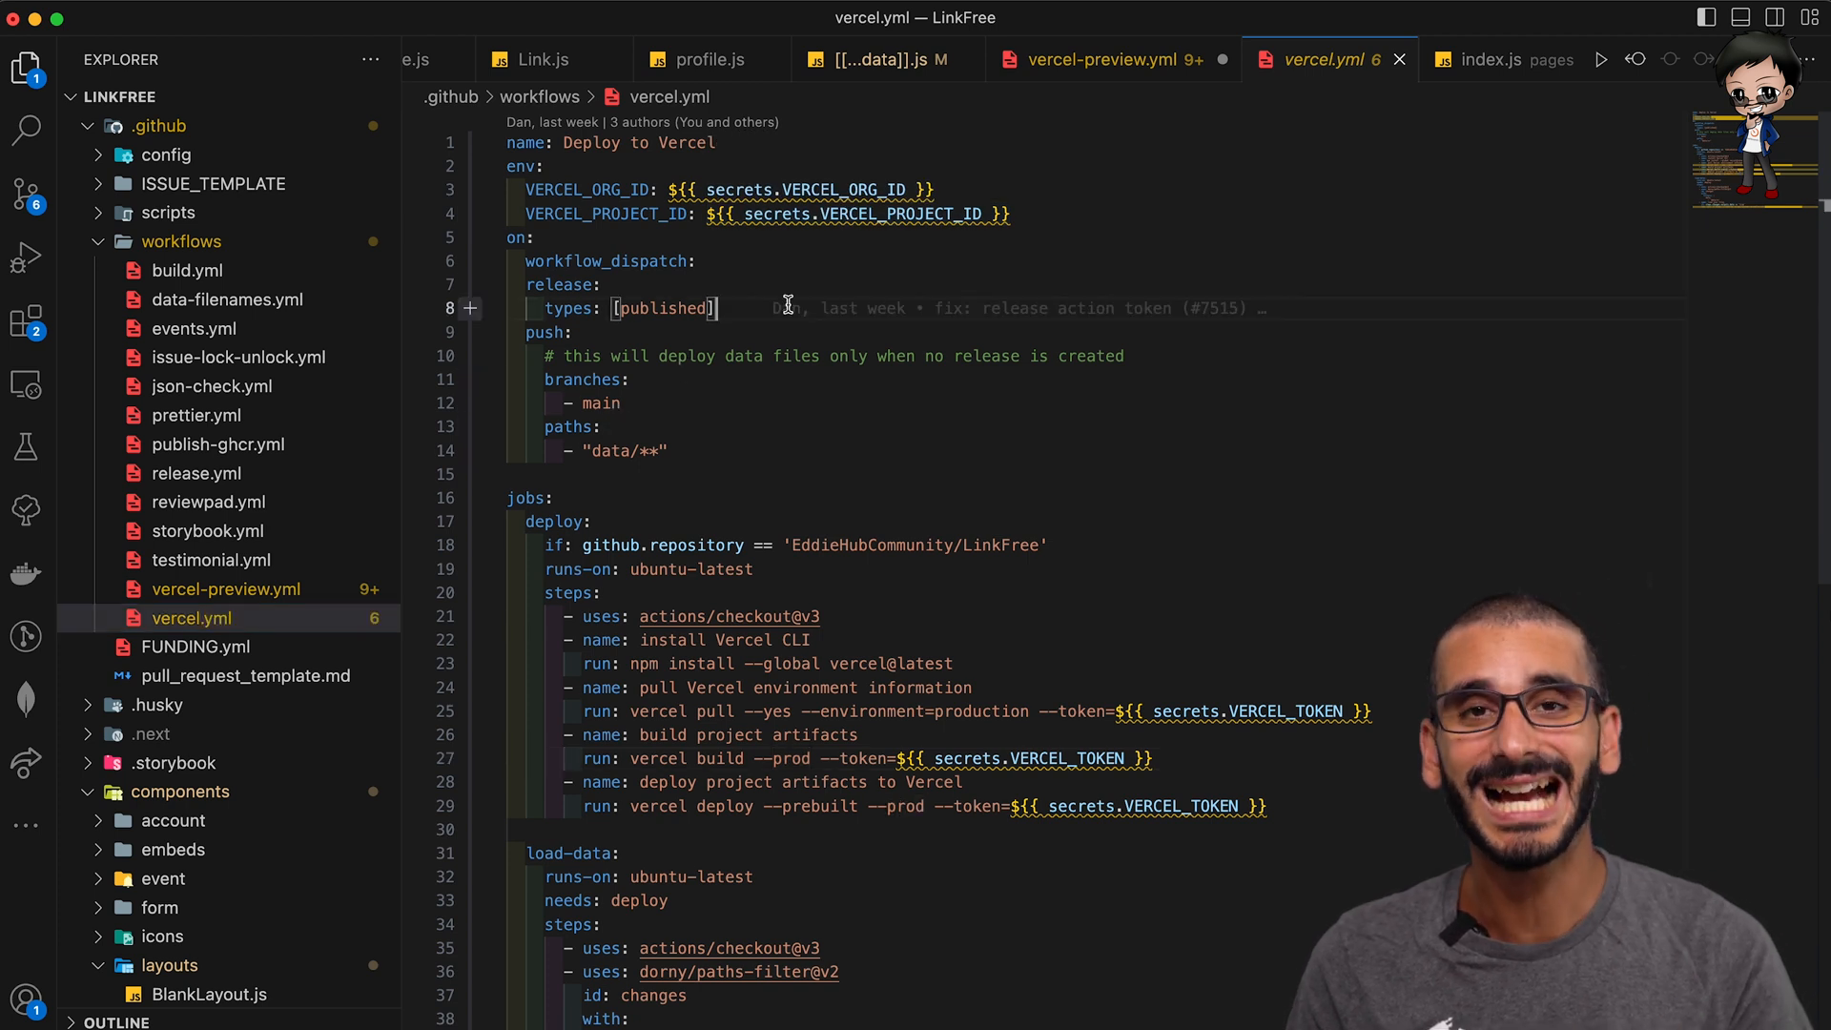
{"action": "double_click", "coordinate": [607, 262]}
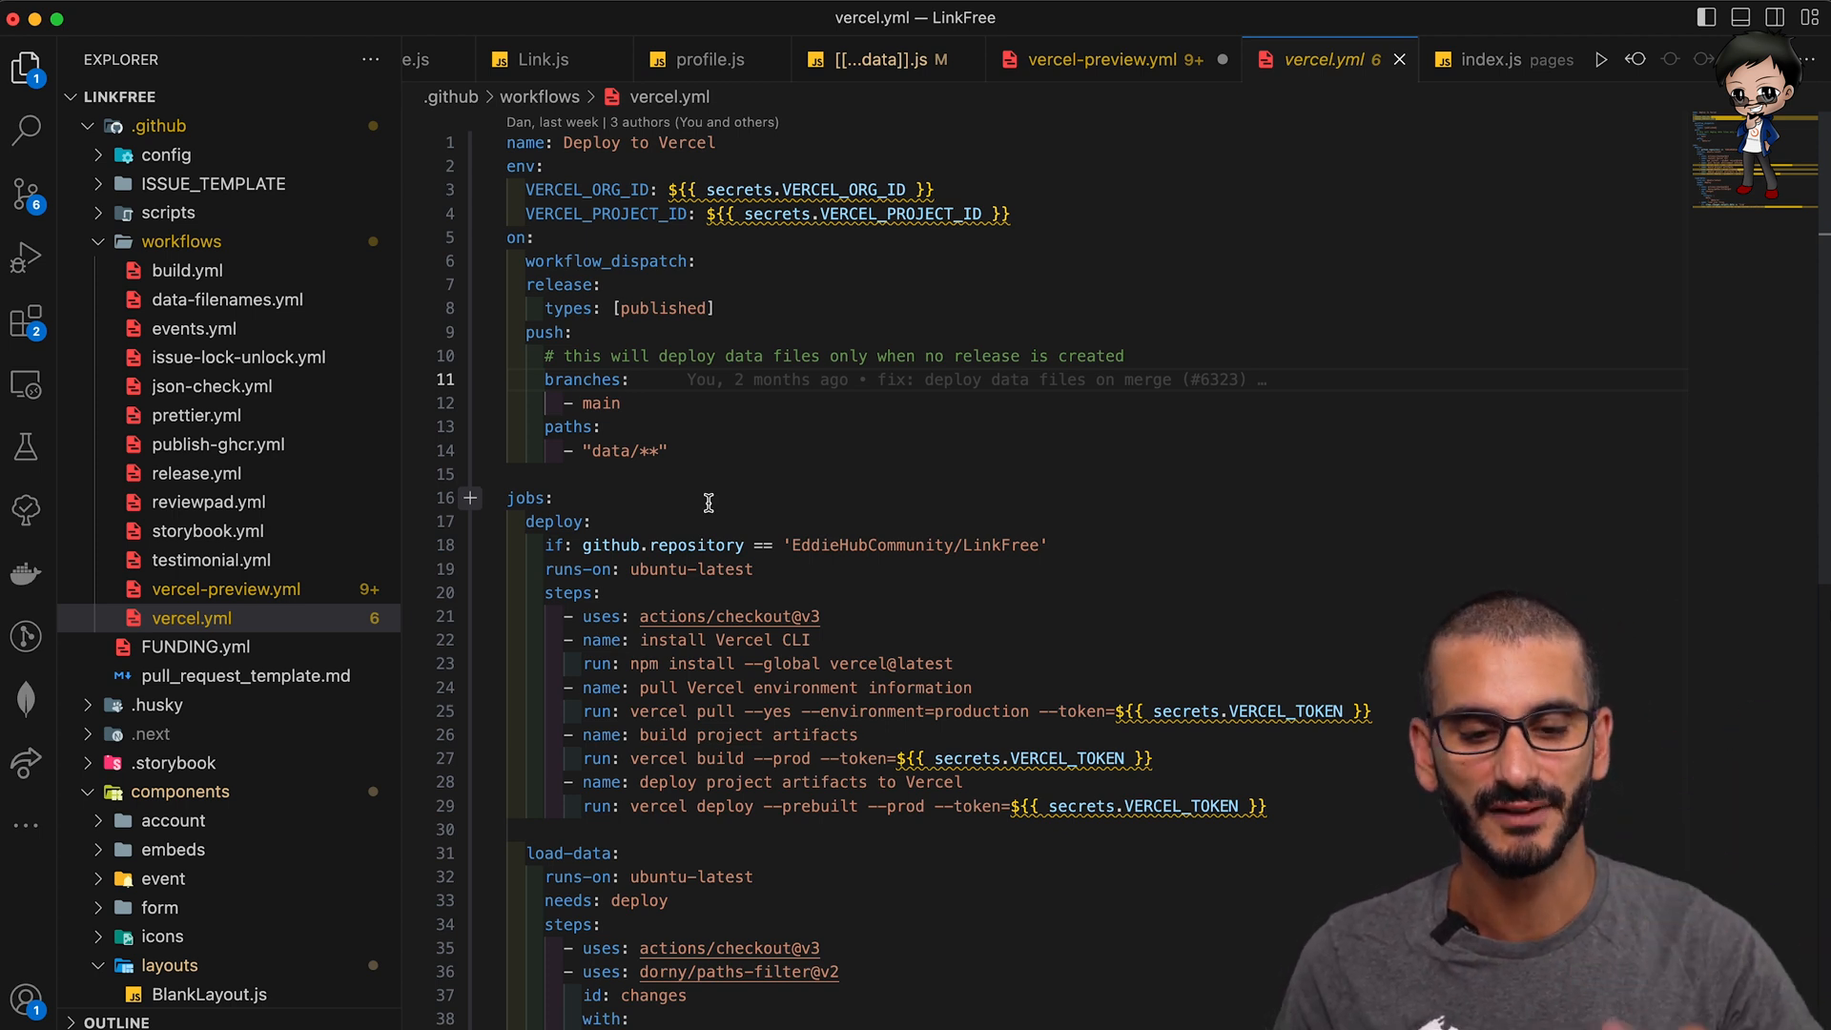
{"action": "mouse_move", "coordinate": [648, 451]}
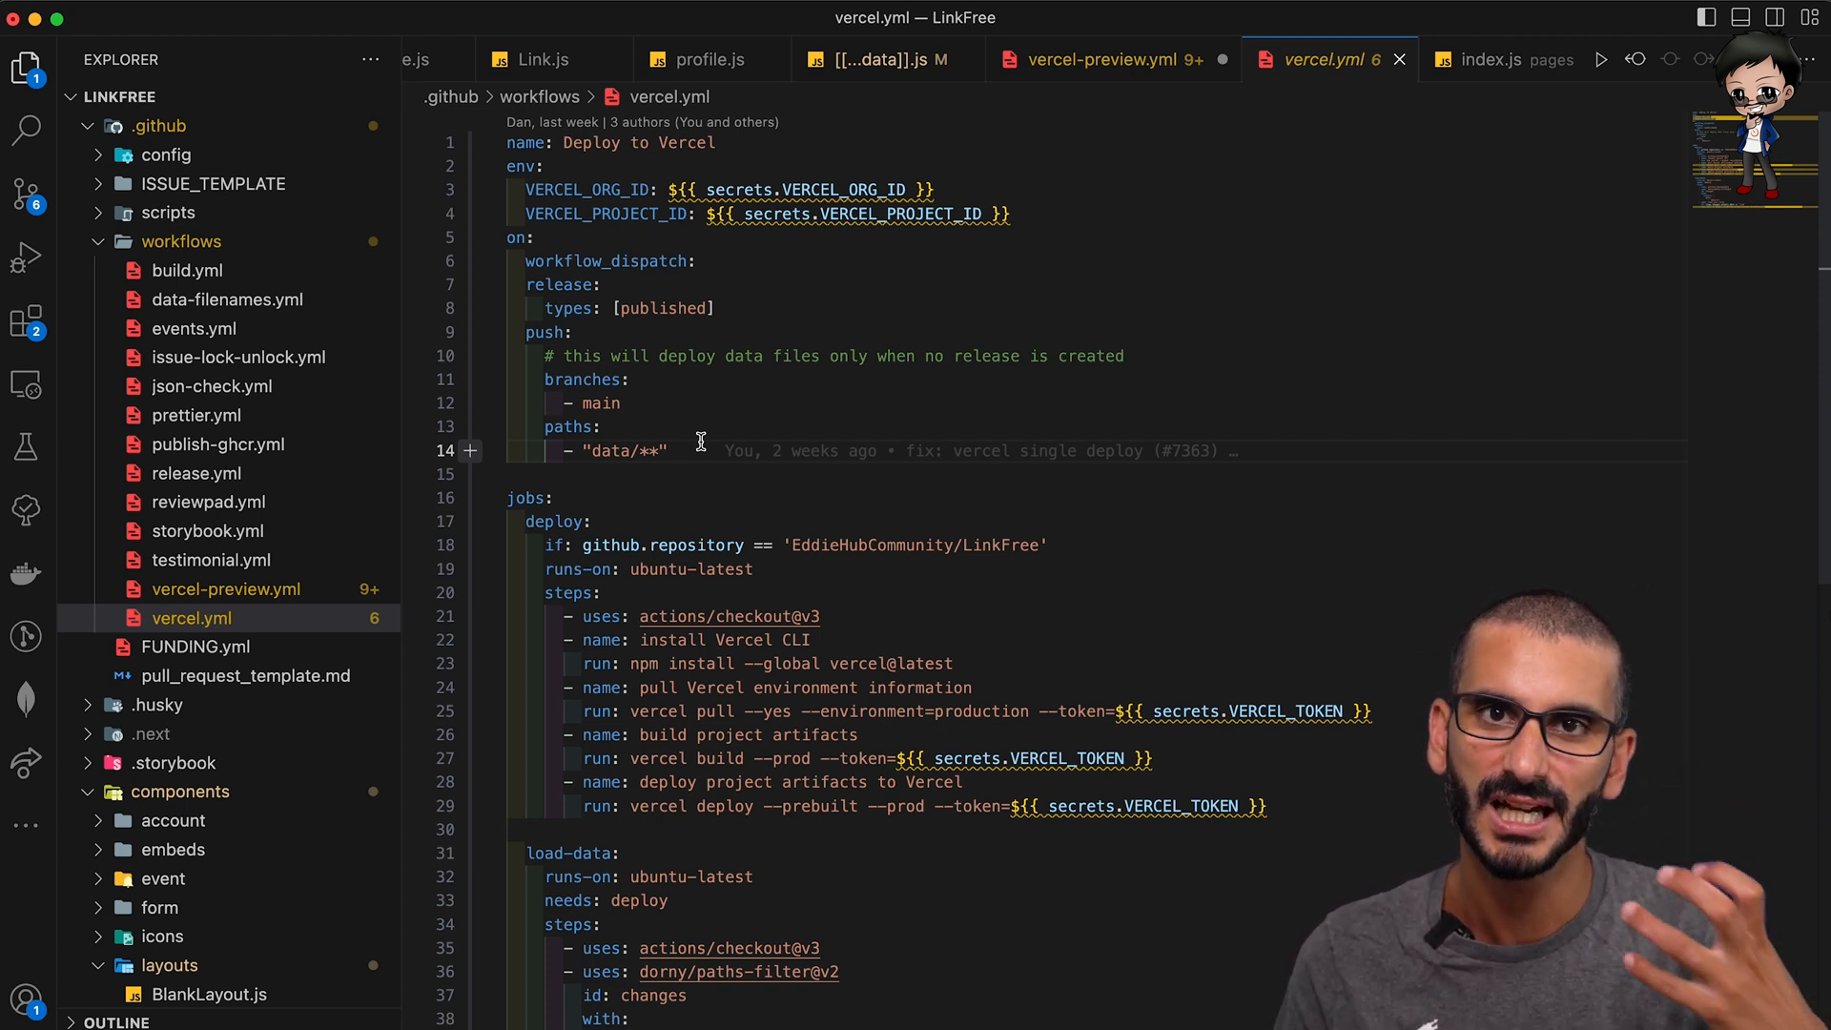
{"action": "mouse_move", "coordinate": [732, 337]}
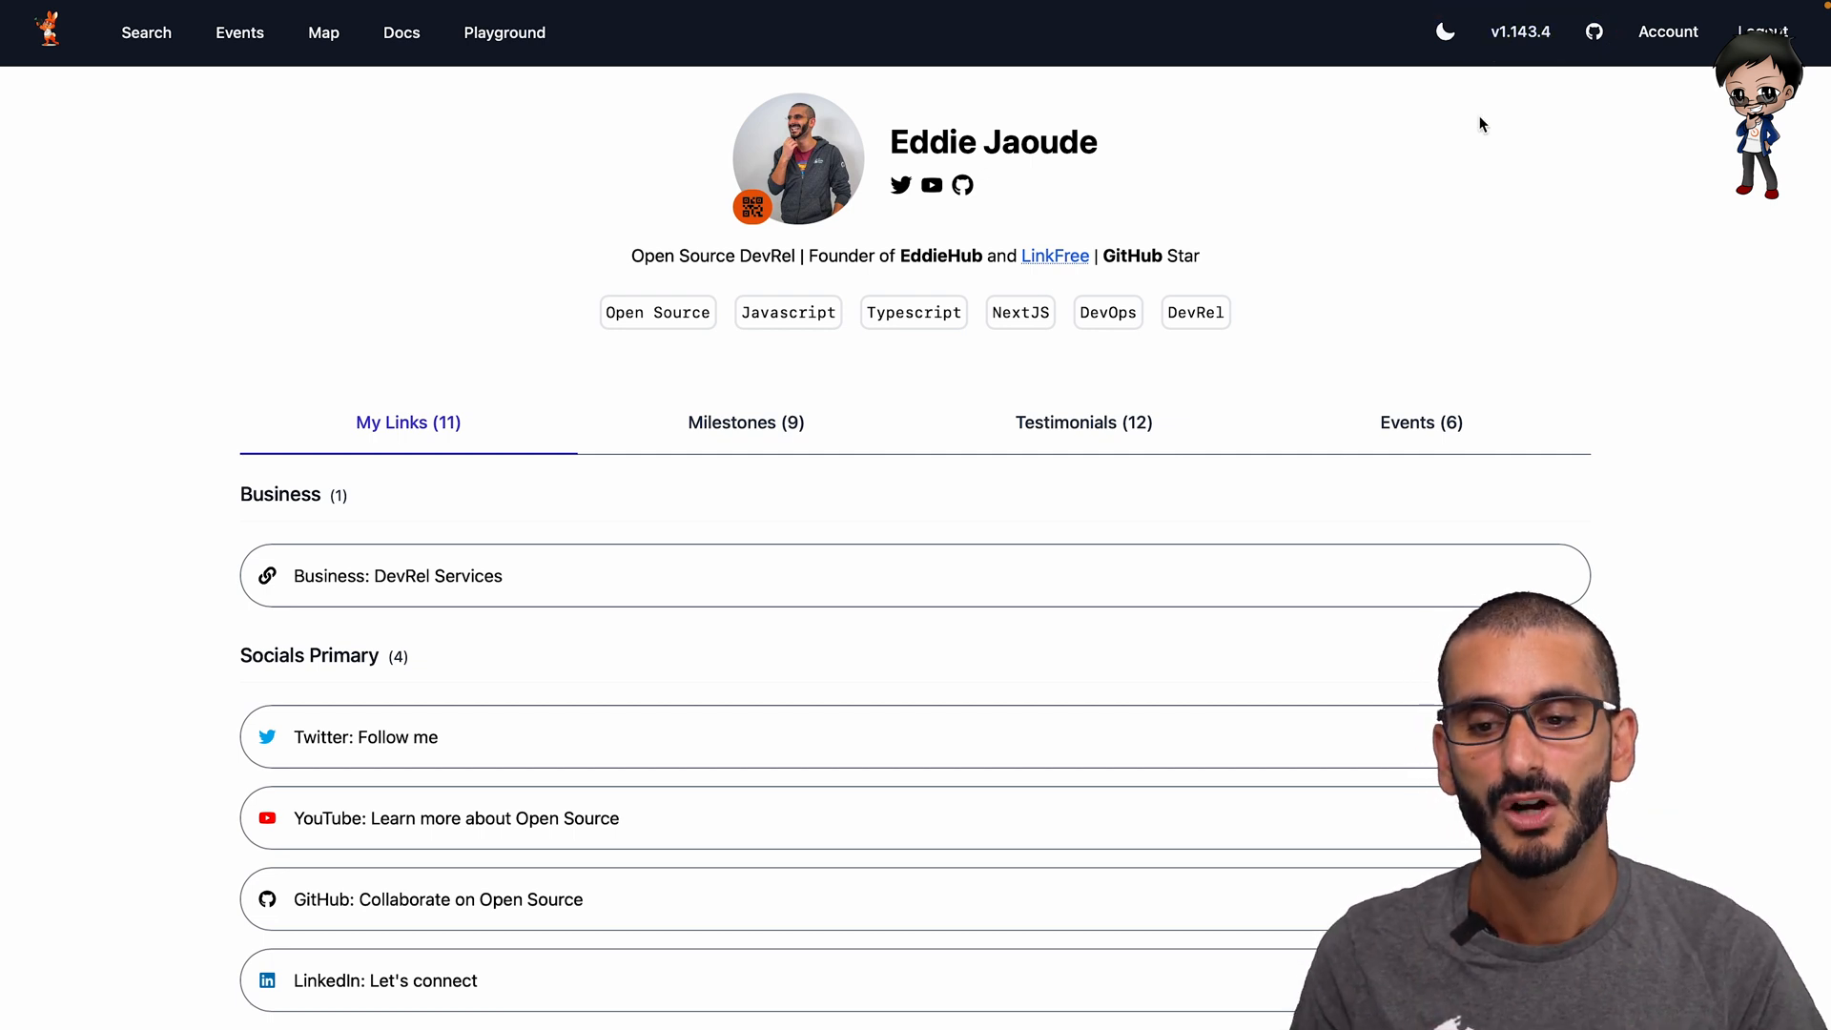
{"action": "mouse_move", "coordinate": [1517, 111]}
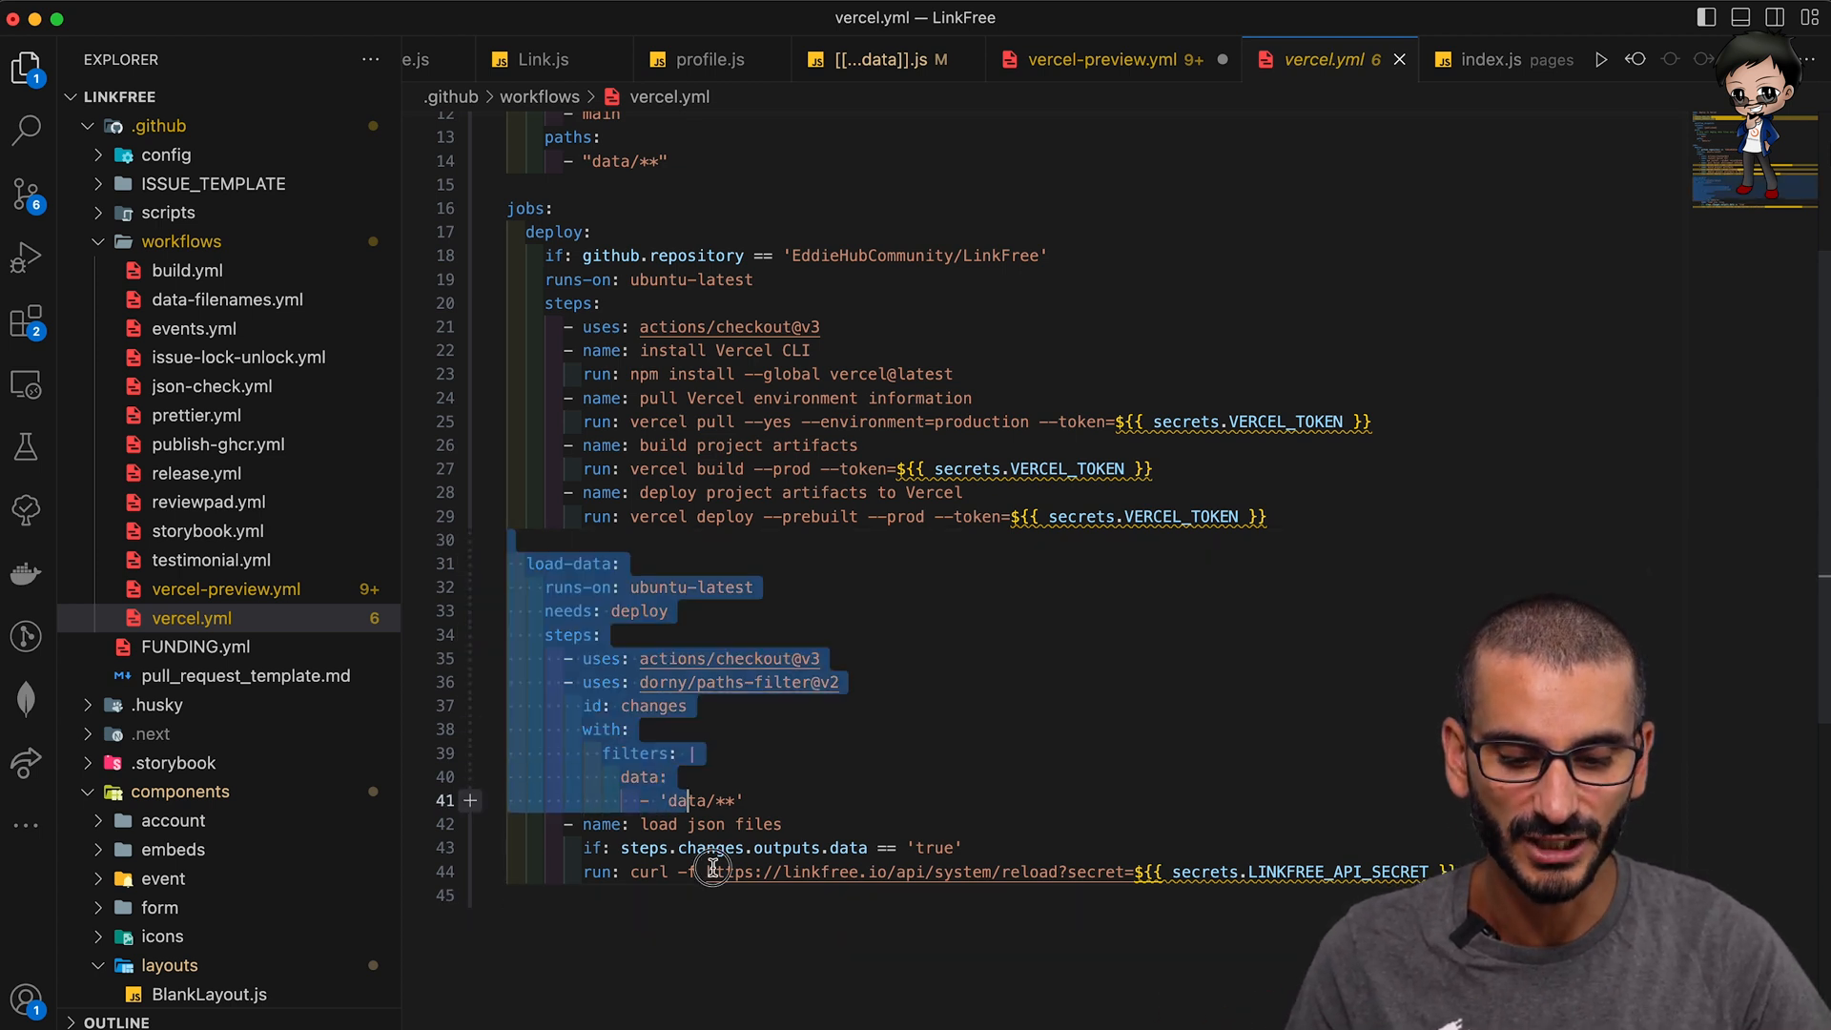
{"action": "scroll", "scroll_direction": "up", "scroll_amount": 3}
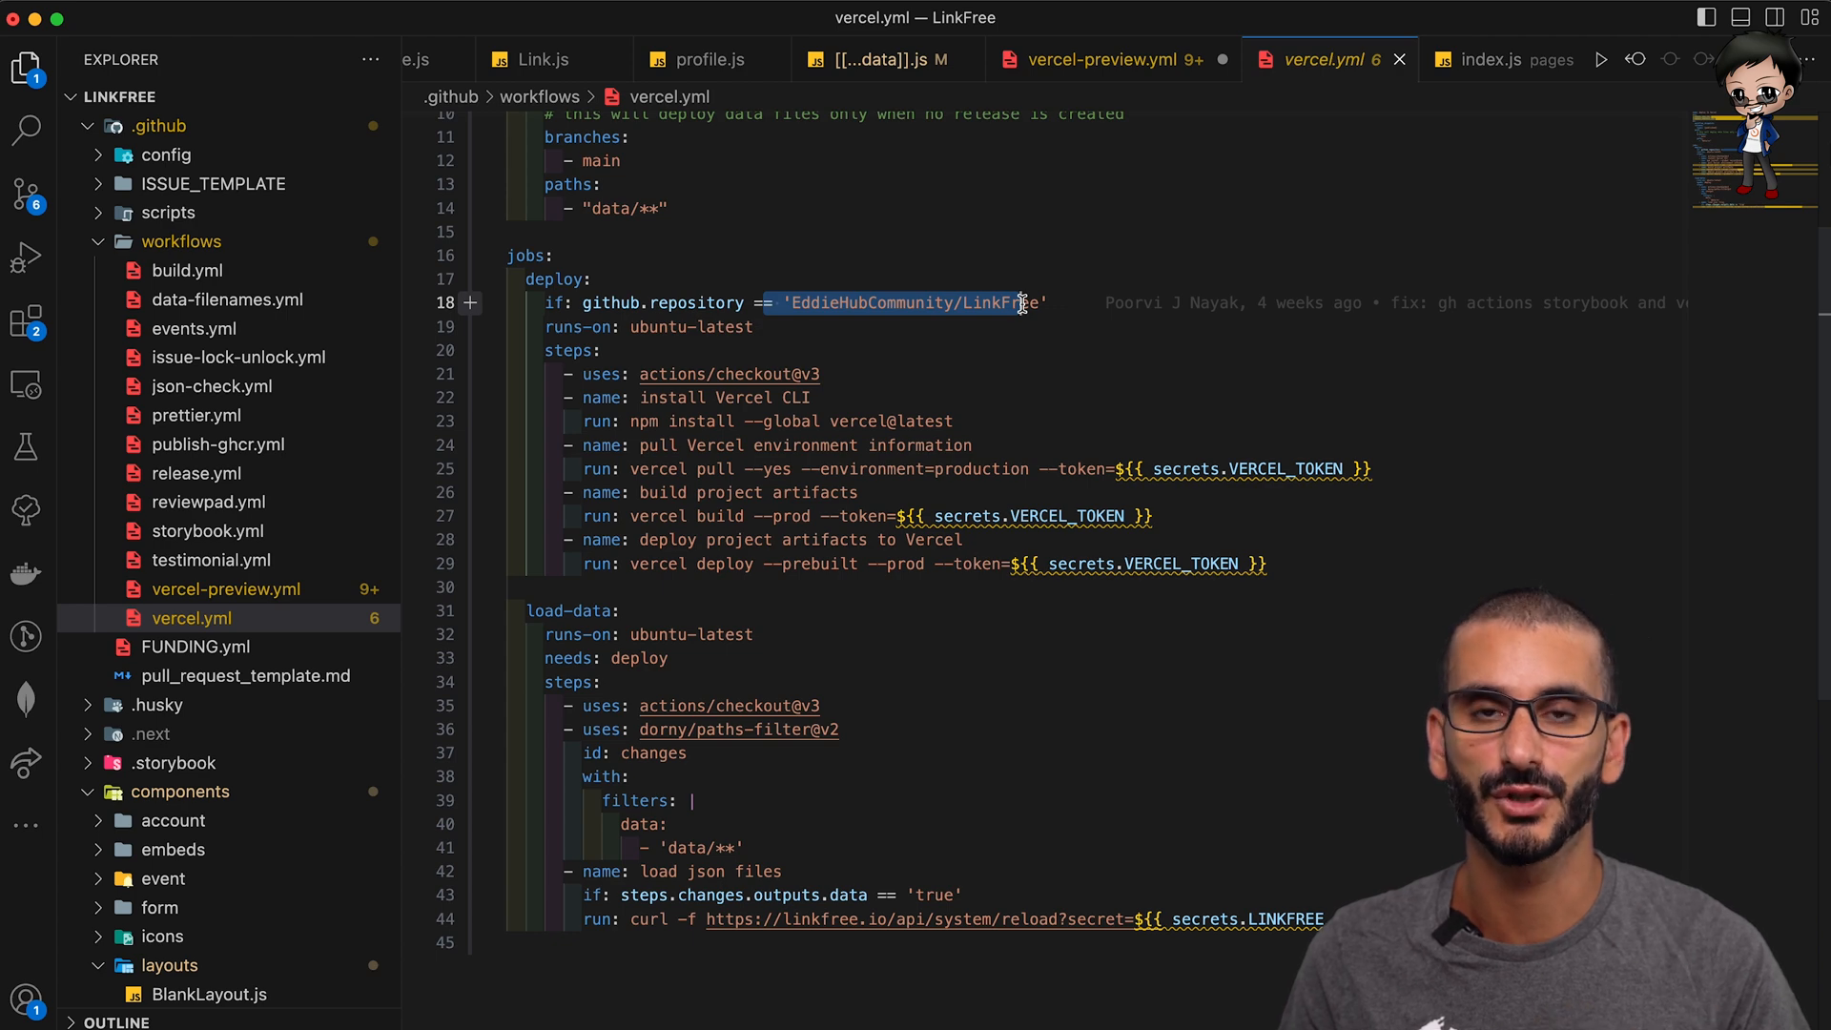
{"action": "scroll", "scroll_direction": "up", "scroll_amount": 3}
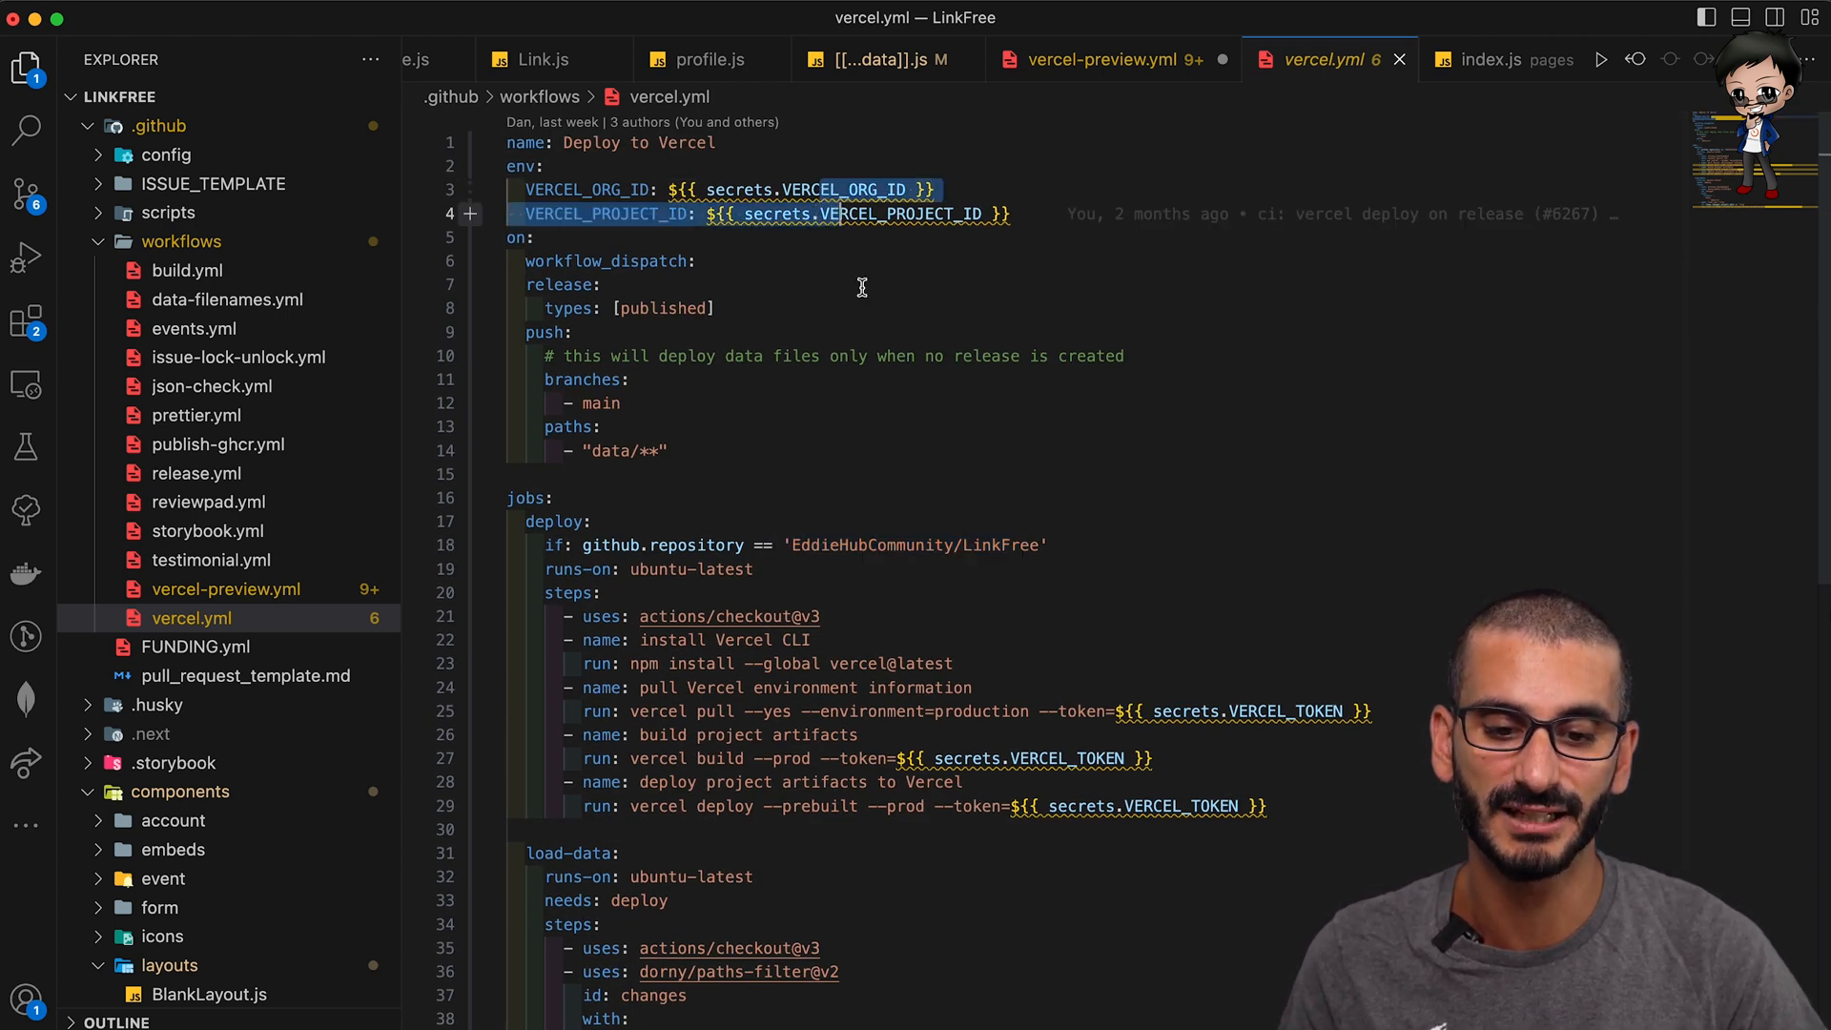
{"action": "scroll", "scroll_direction": "down", "scroll_amount": 3}
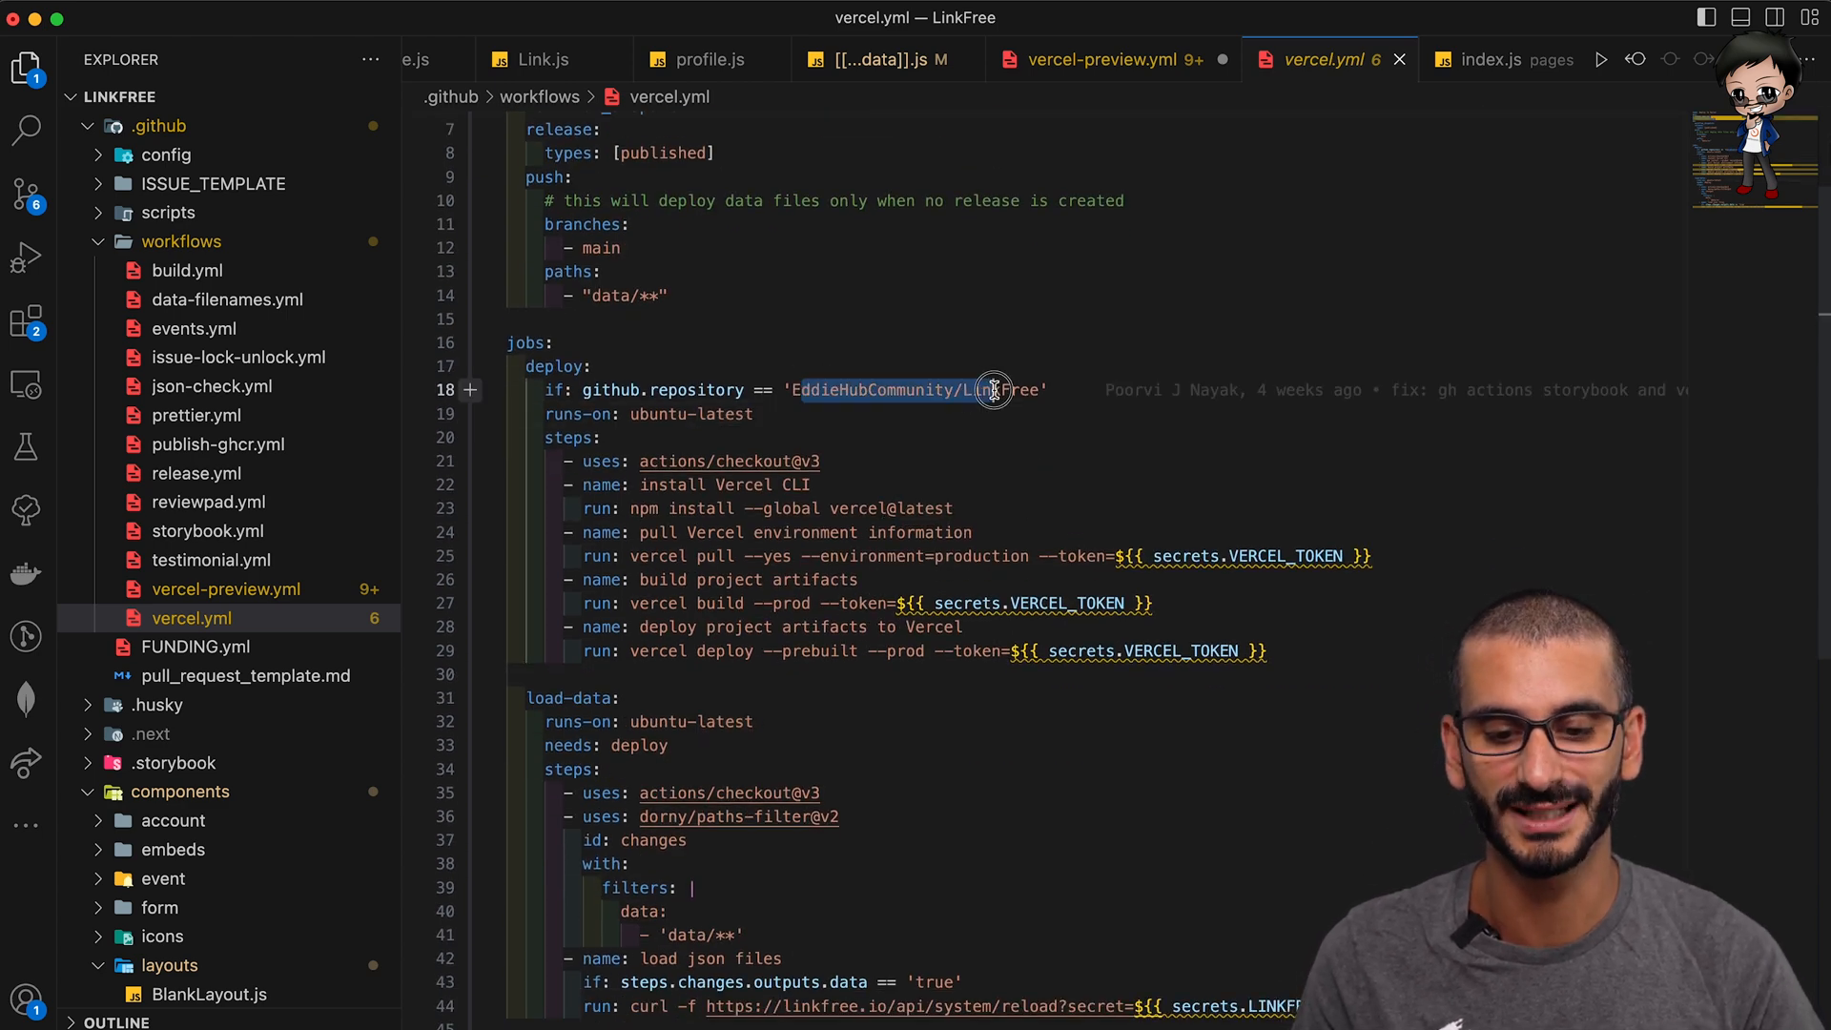
{"action": "mouse_move", "coordinate": [573, 414]}
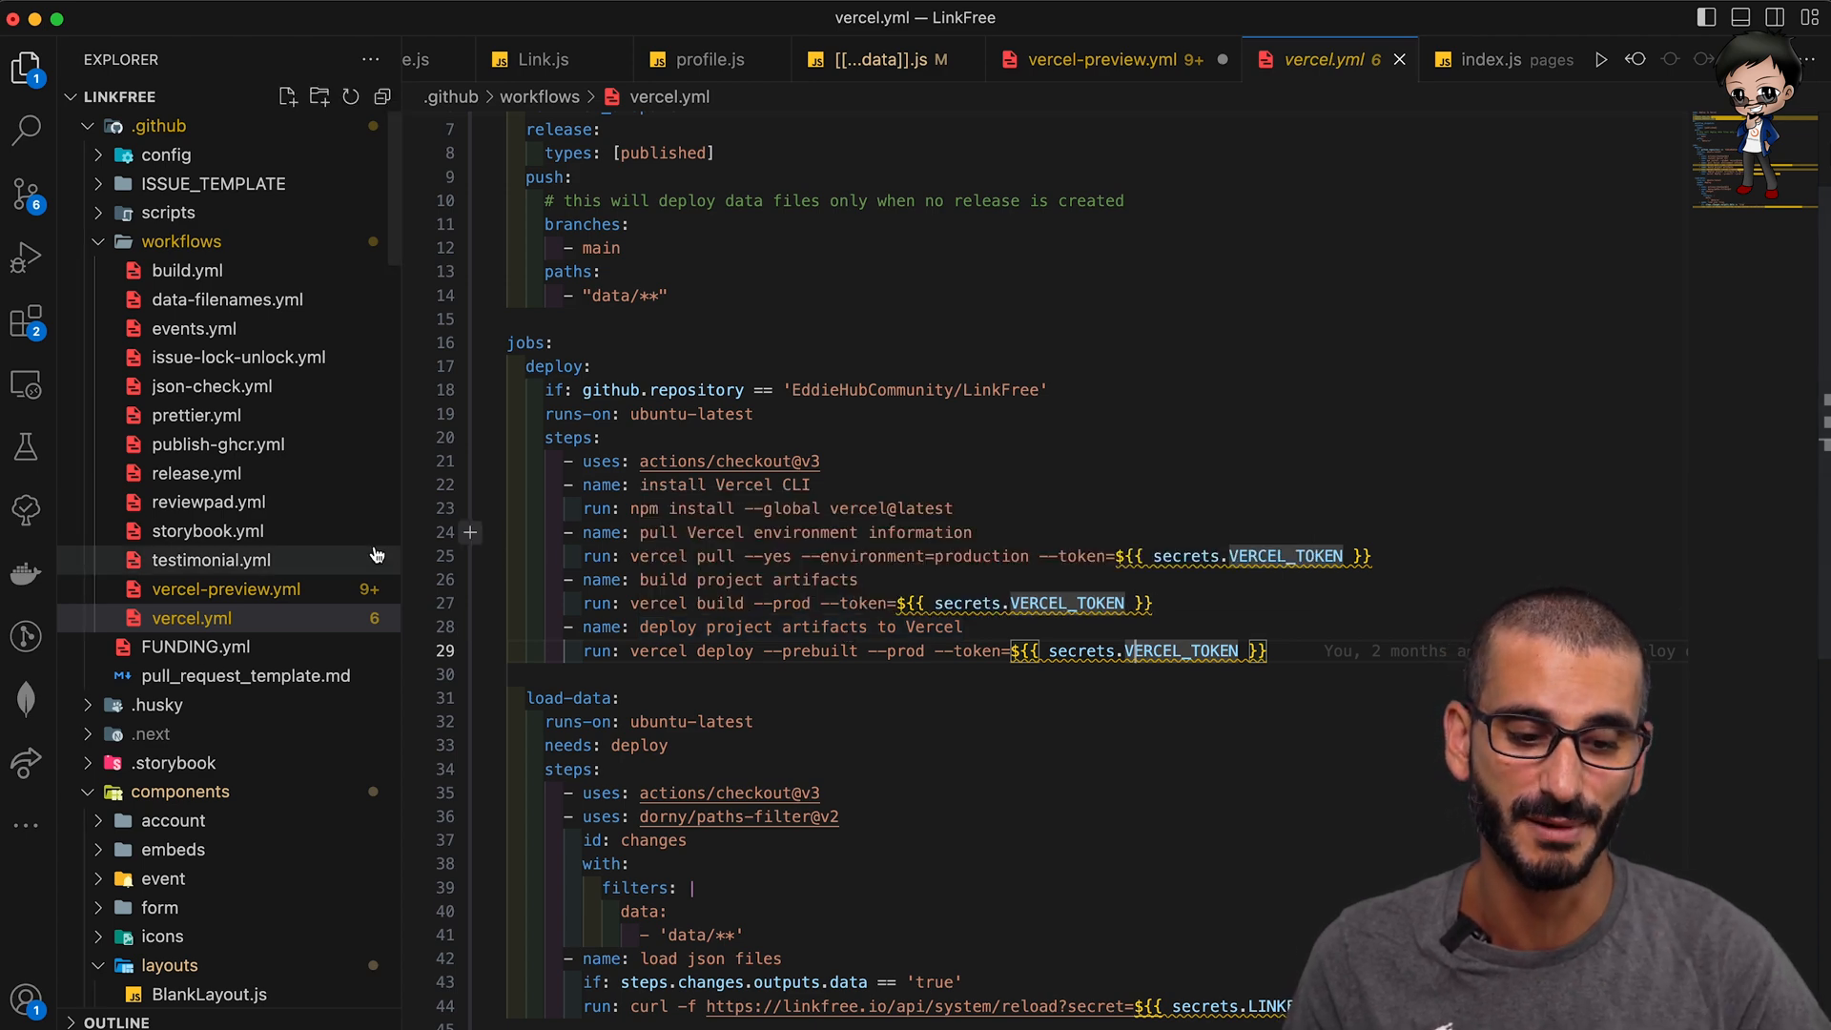
Switch to vercel-preview.yml, close vercel.yml, and highlight the manage-forms branch name.
{"action": "left_click", "coordinate": [1099, 59]}
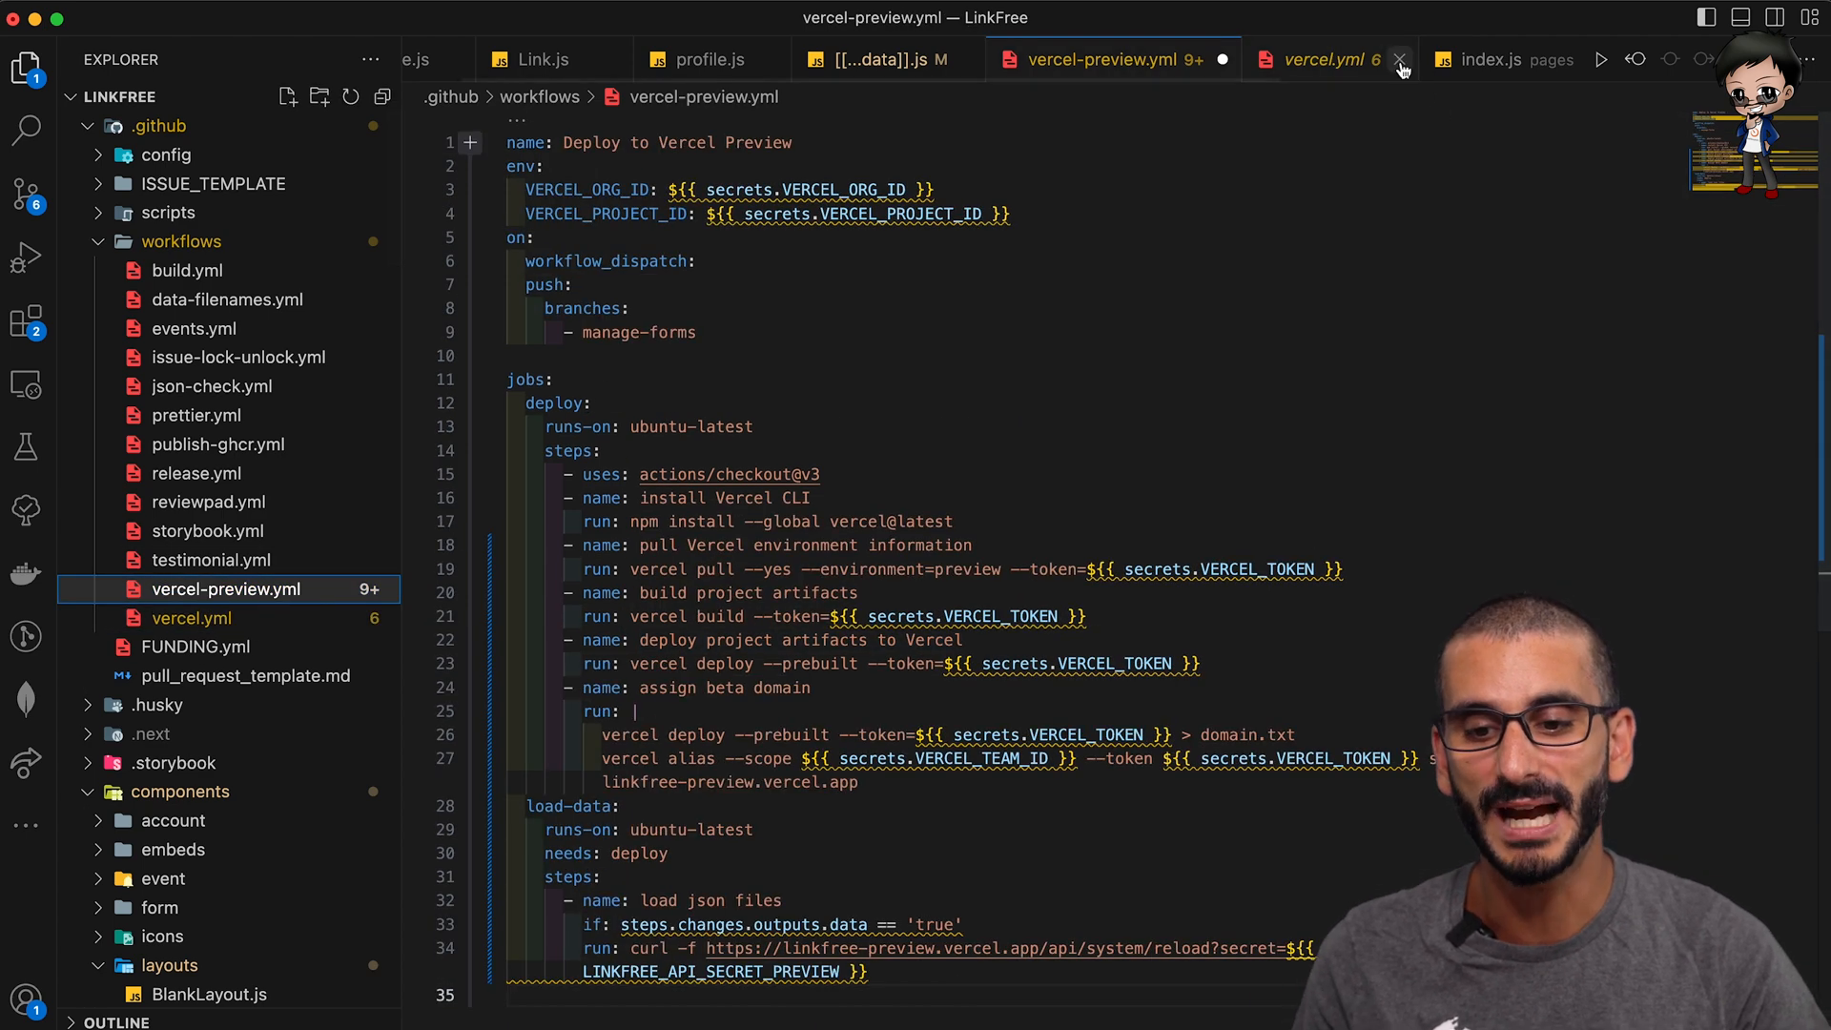
{"action": "left_click", "coordinate": [1400, 59]}
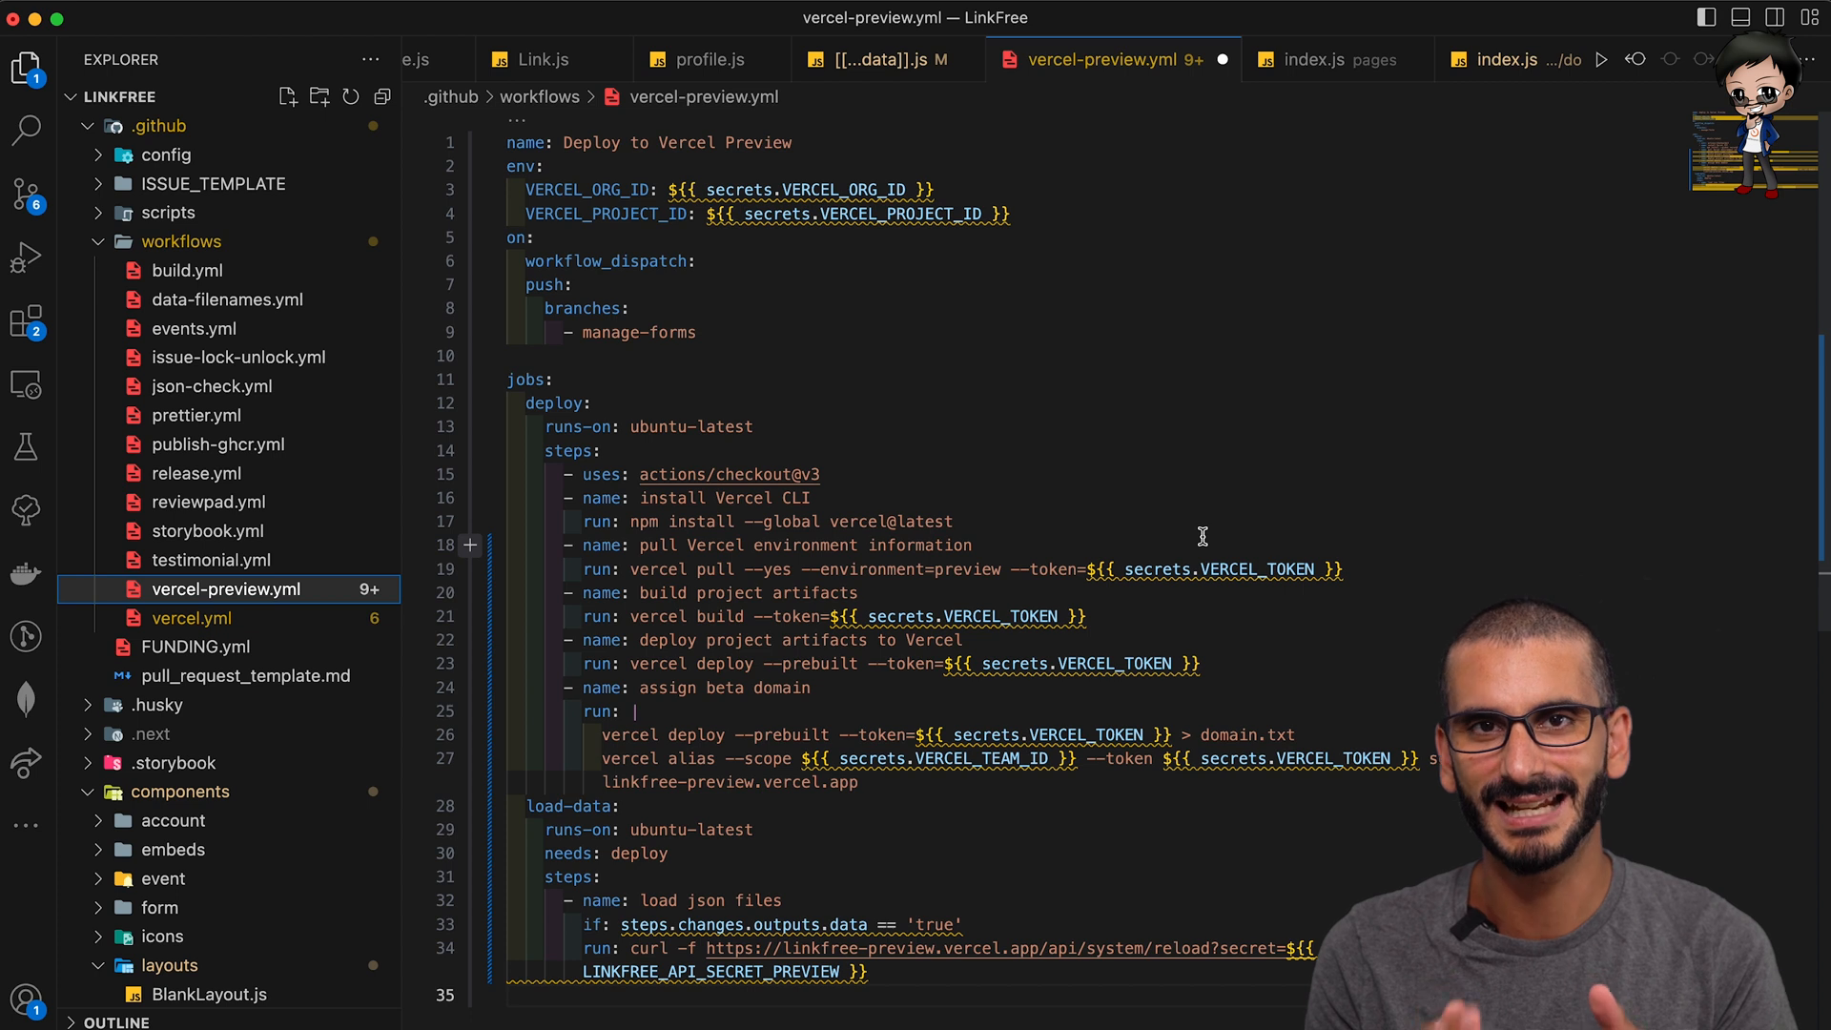
{"action": "scroll", "scroll_direction": "up", "scroll_amount": 3}
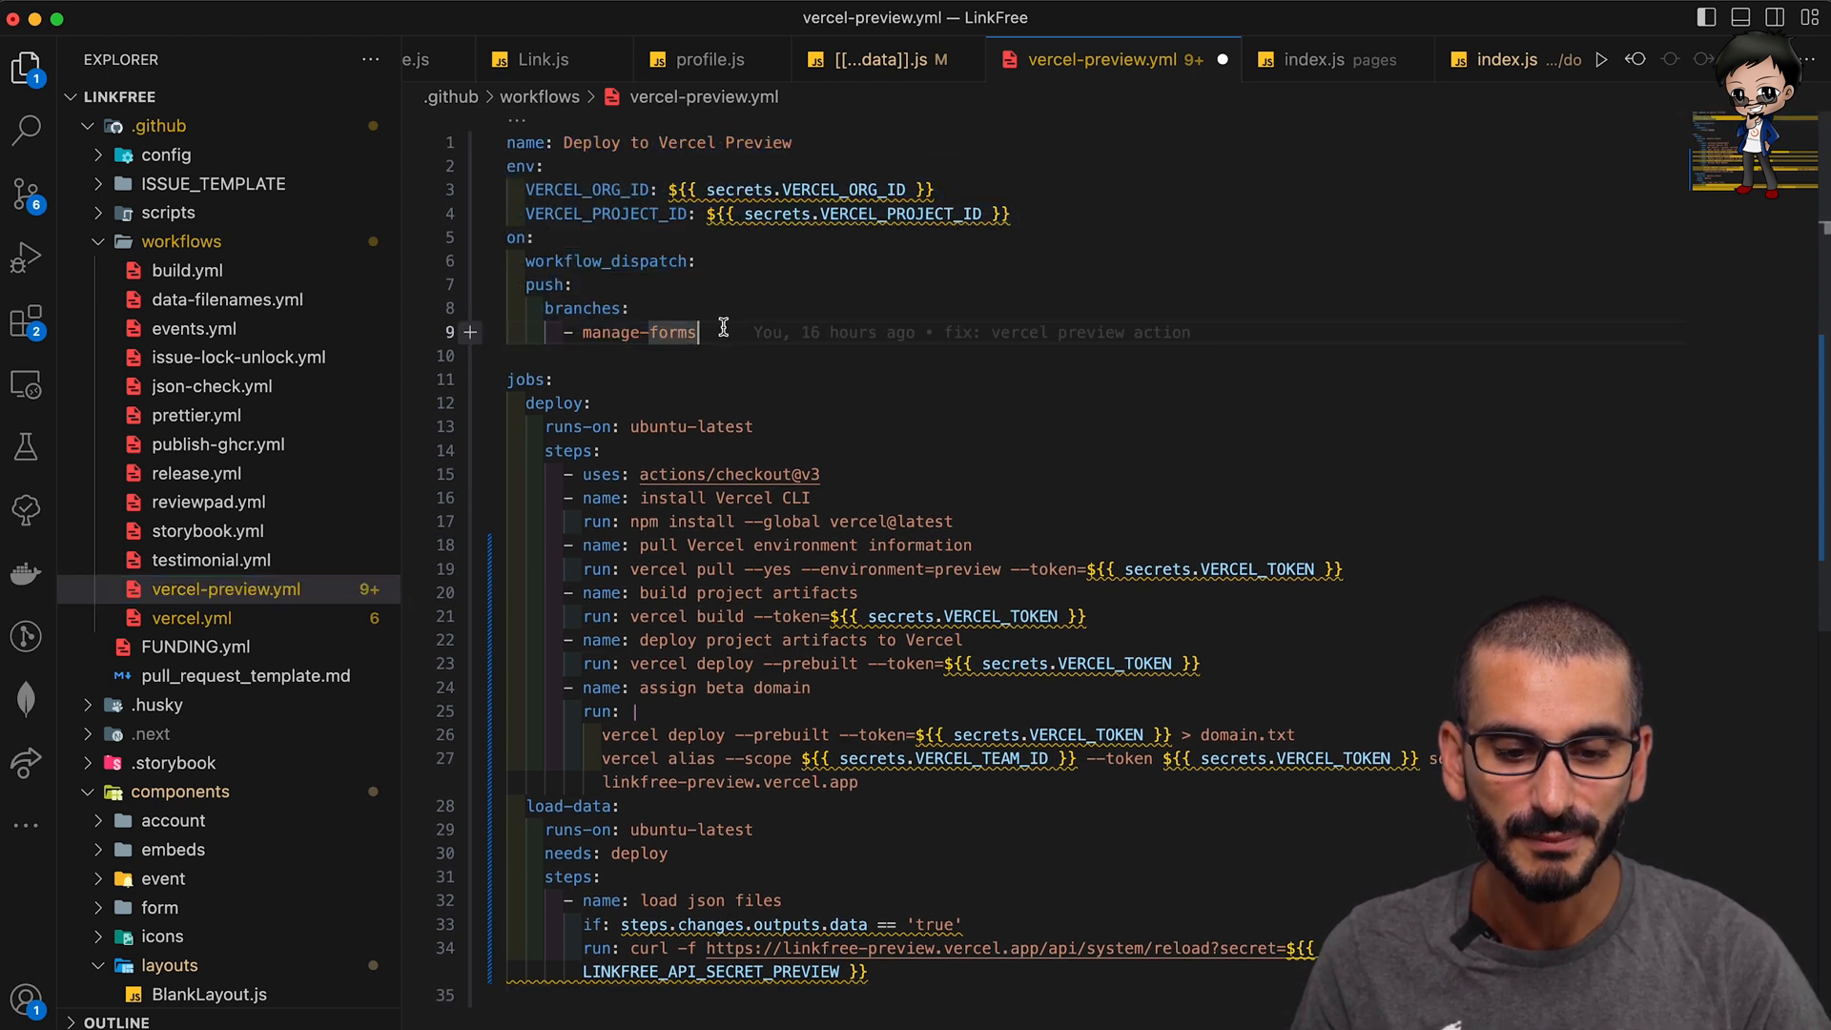
{"action": "double_click", "coordinate": [637, 332]}
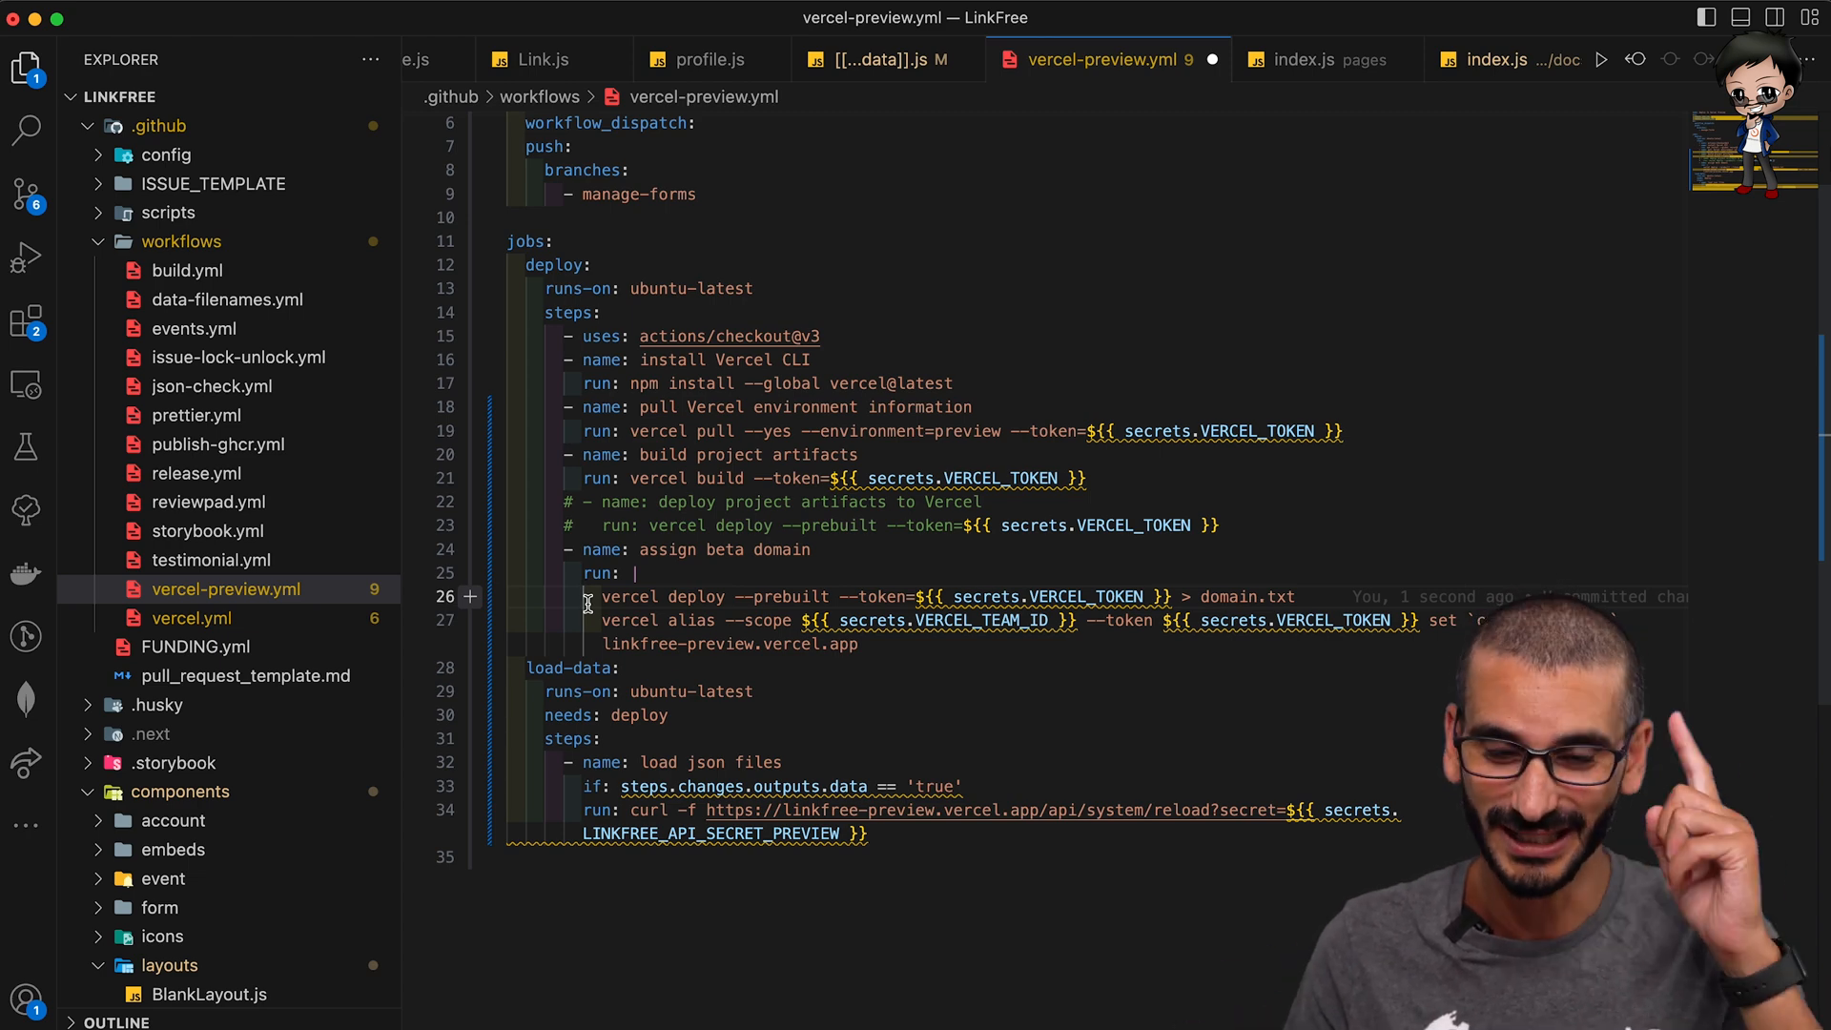
Comment out the duplicate deploy-project-artifacts step (lines 22–23) in the preview workflow.
{"action": "left_click", "coordinate": [633, 597]}
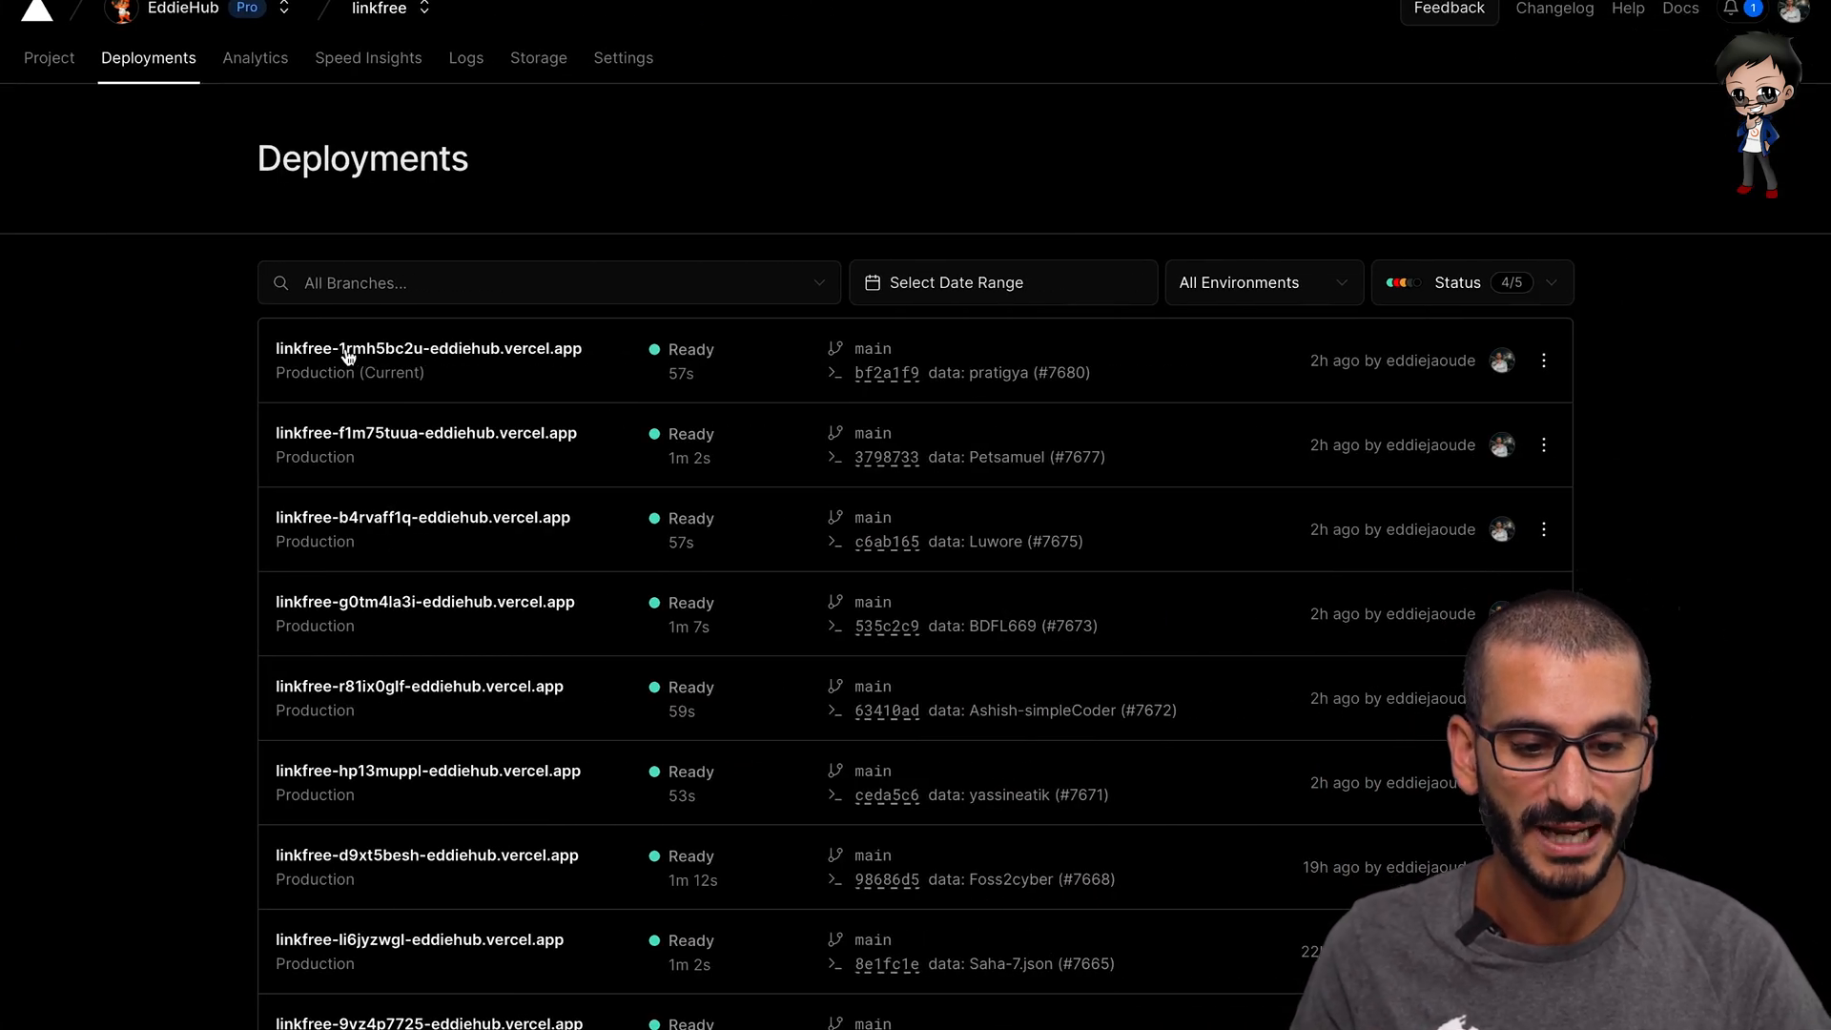
{"action": "mouse_move", "coordinate": [315, 424]}
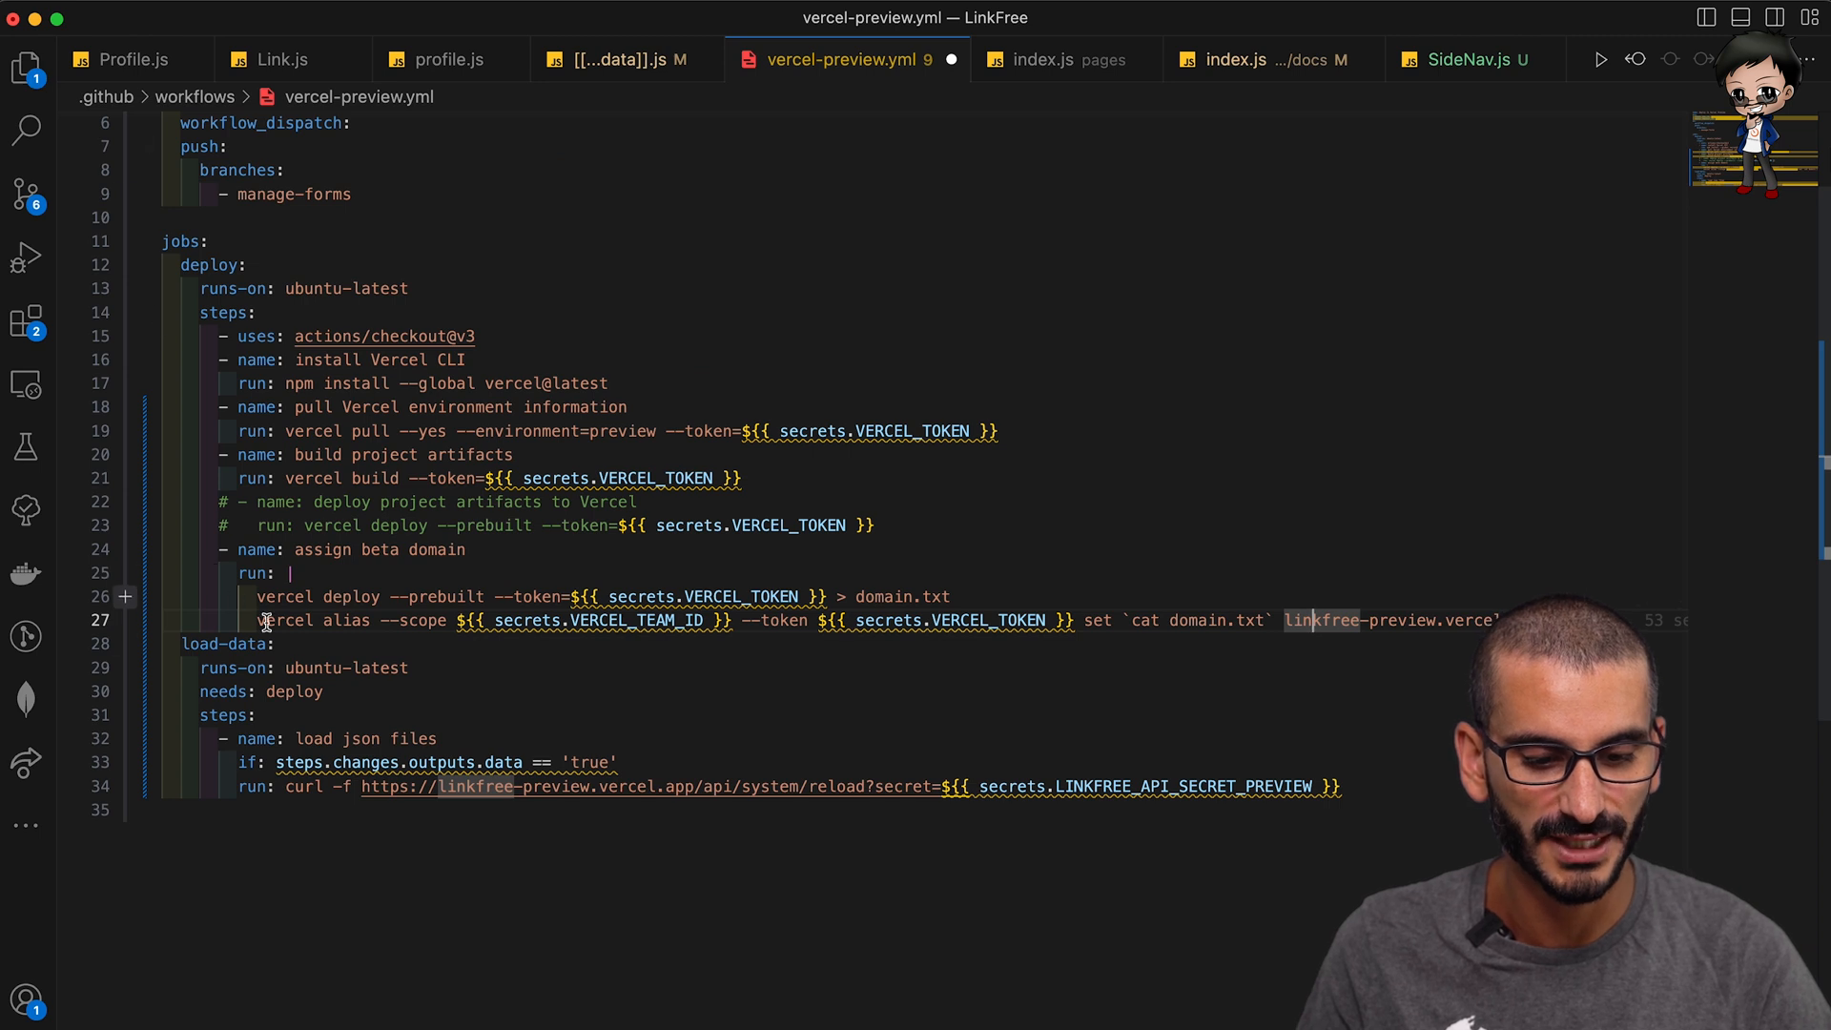
{"action": "mouse_move", "coordinate": [479, 620]}
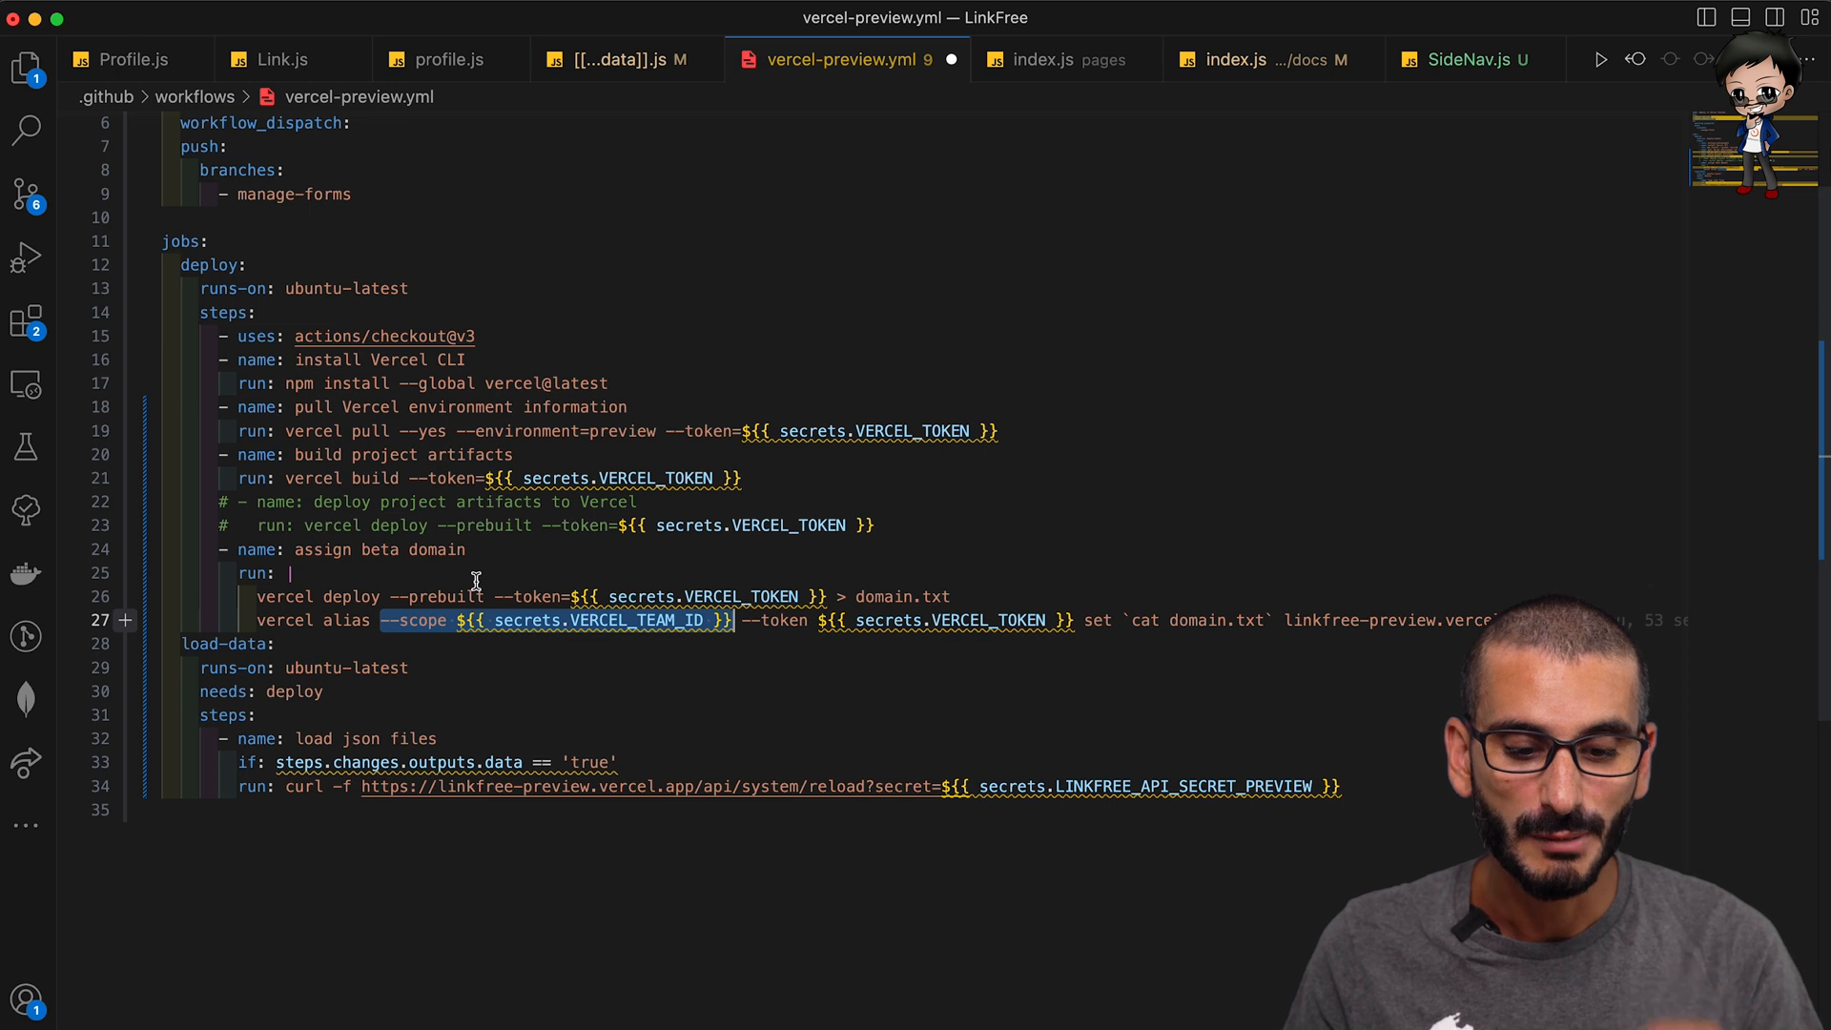
{"action": "mouse_move", "coordinate": [646, 649]}
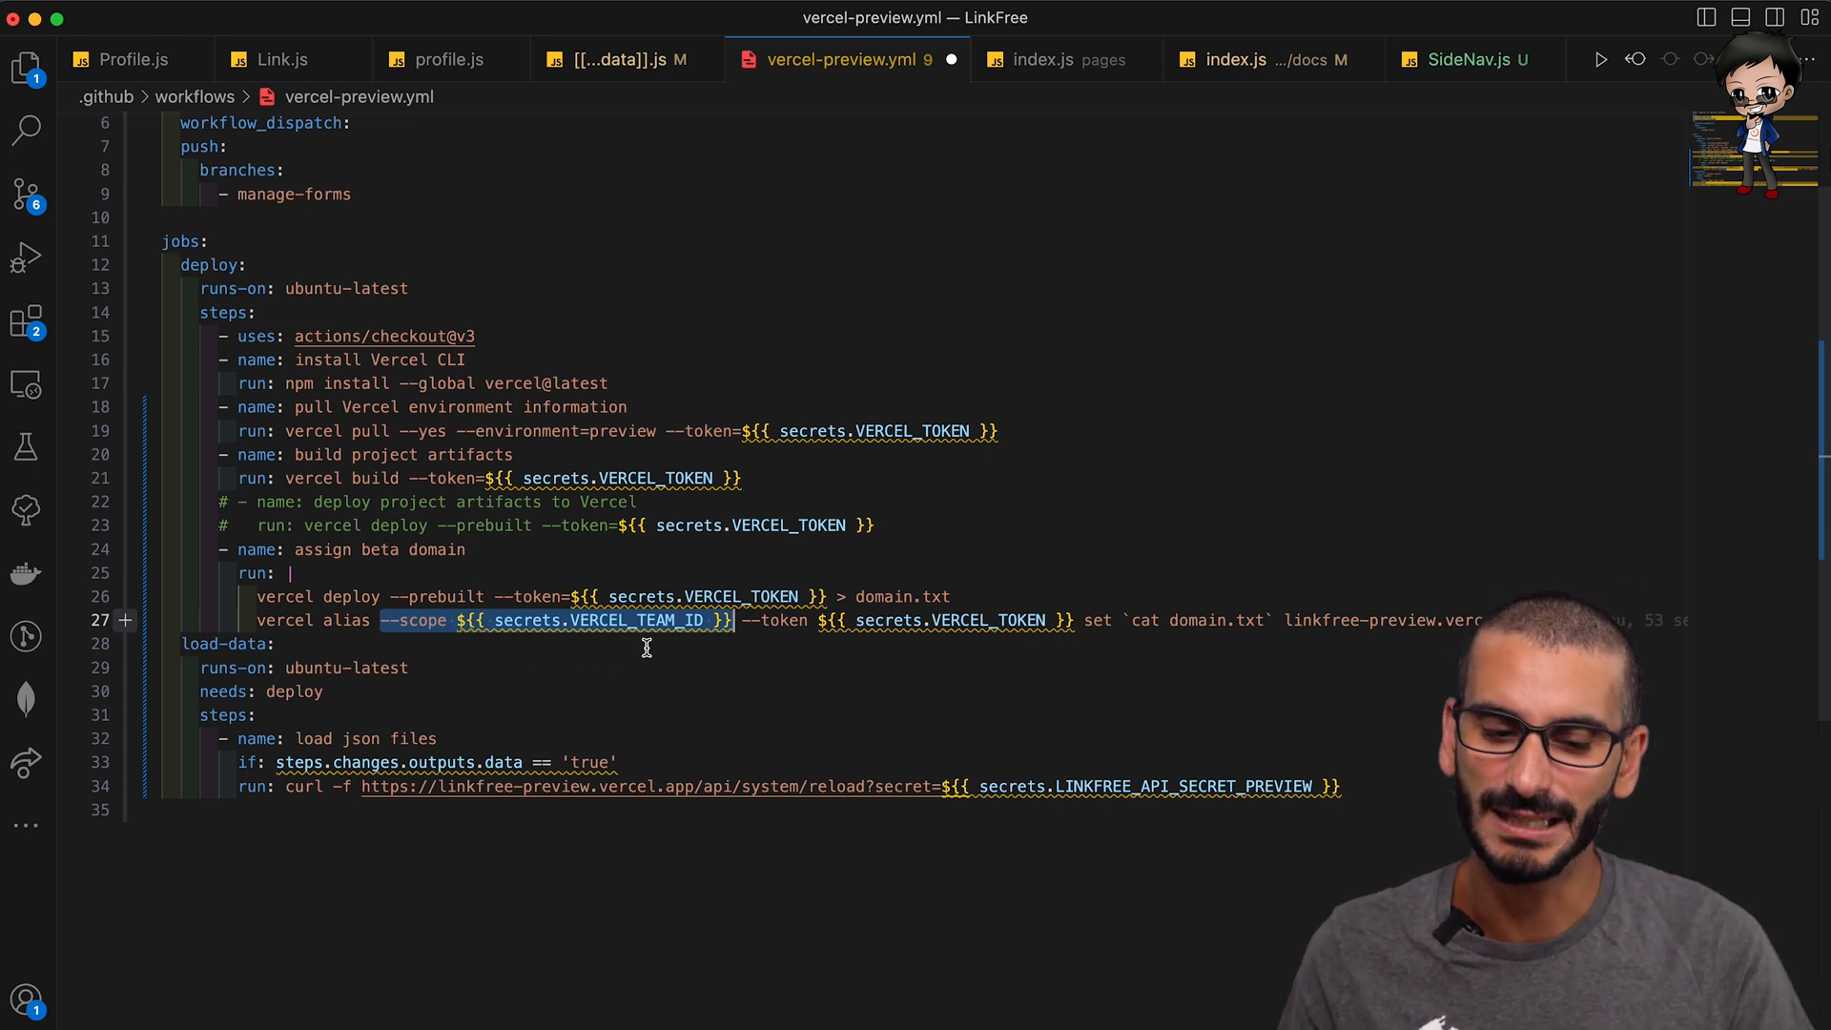
{"action": "mouse_move", "coordinate": [607, 620]}
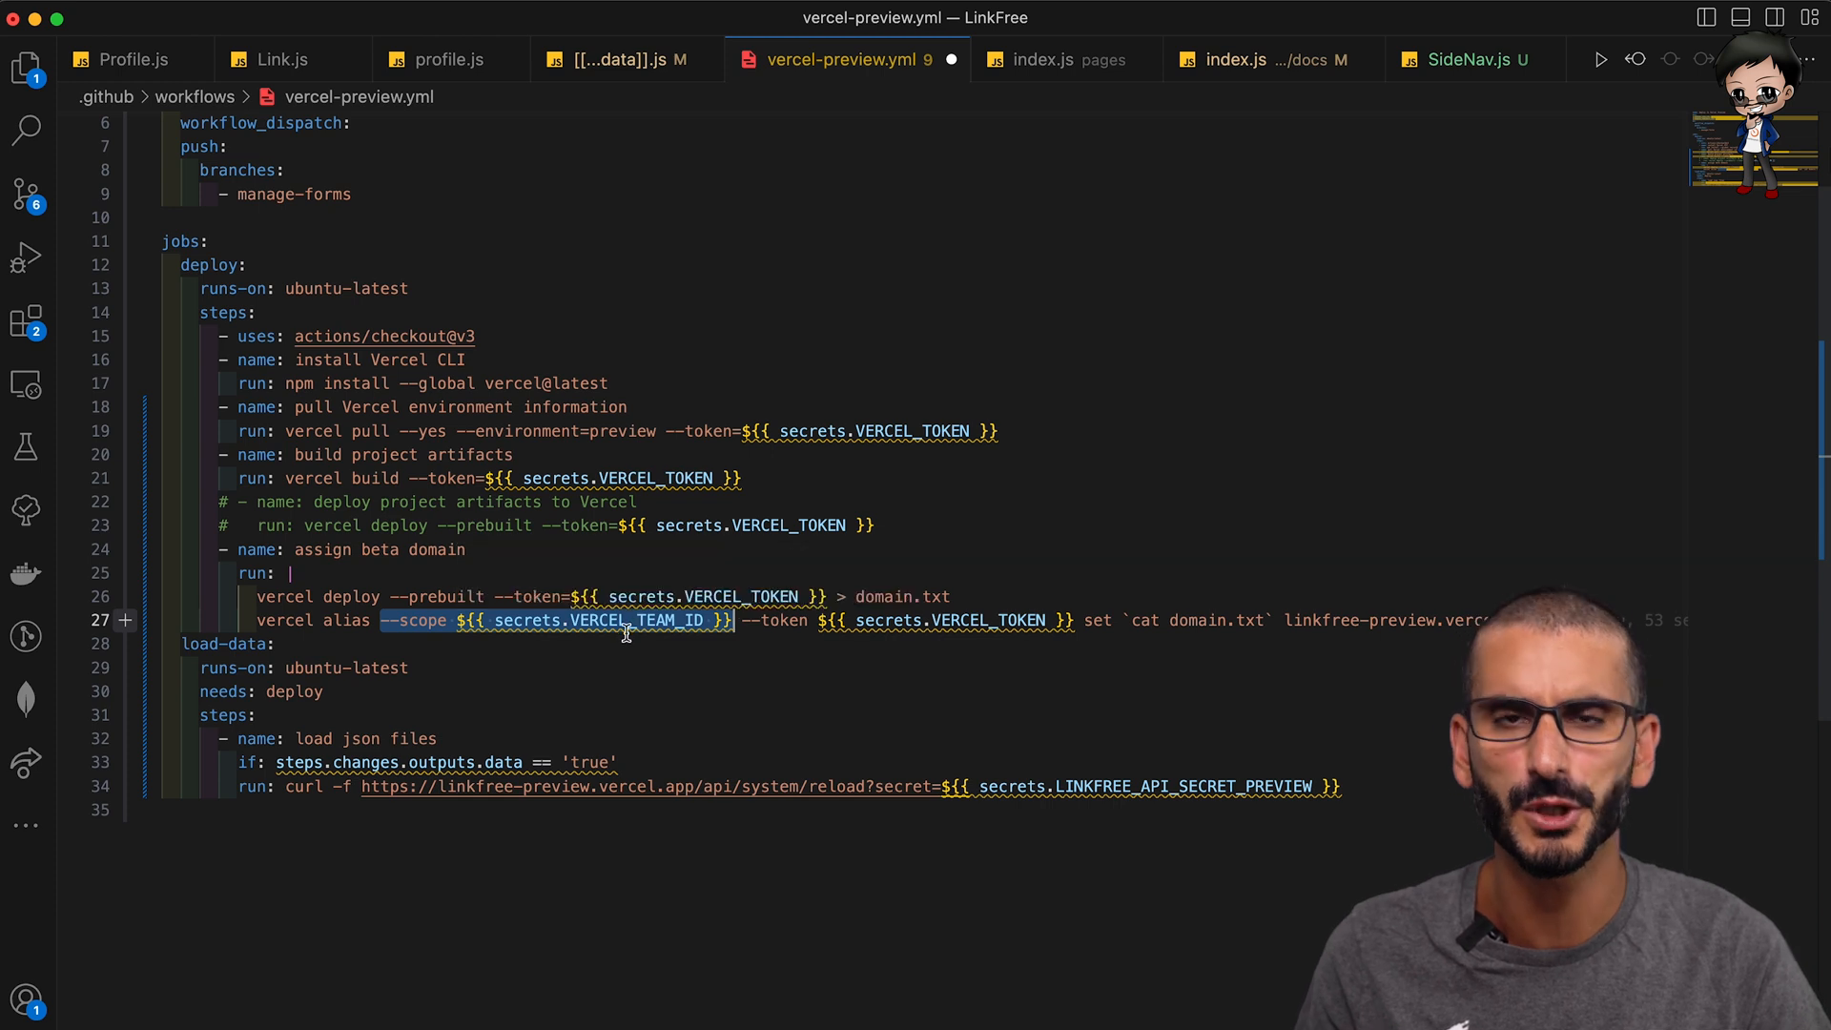
Examine the vercel alias command on line 27: team-ID scope, token, and domain.txt URL.
{"action": "left_click", "coordinate": [752, 620]}
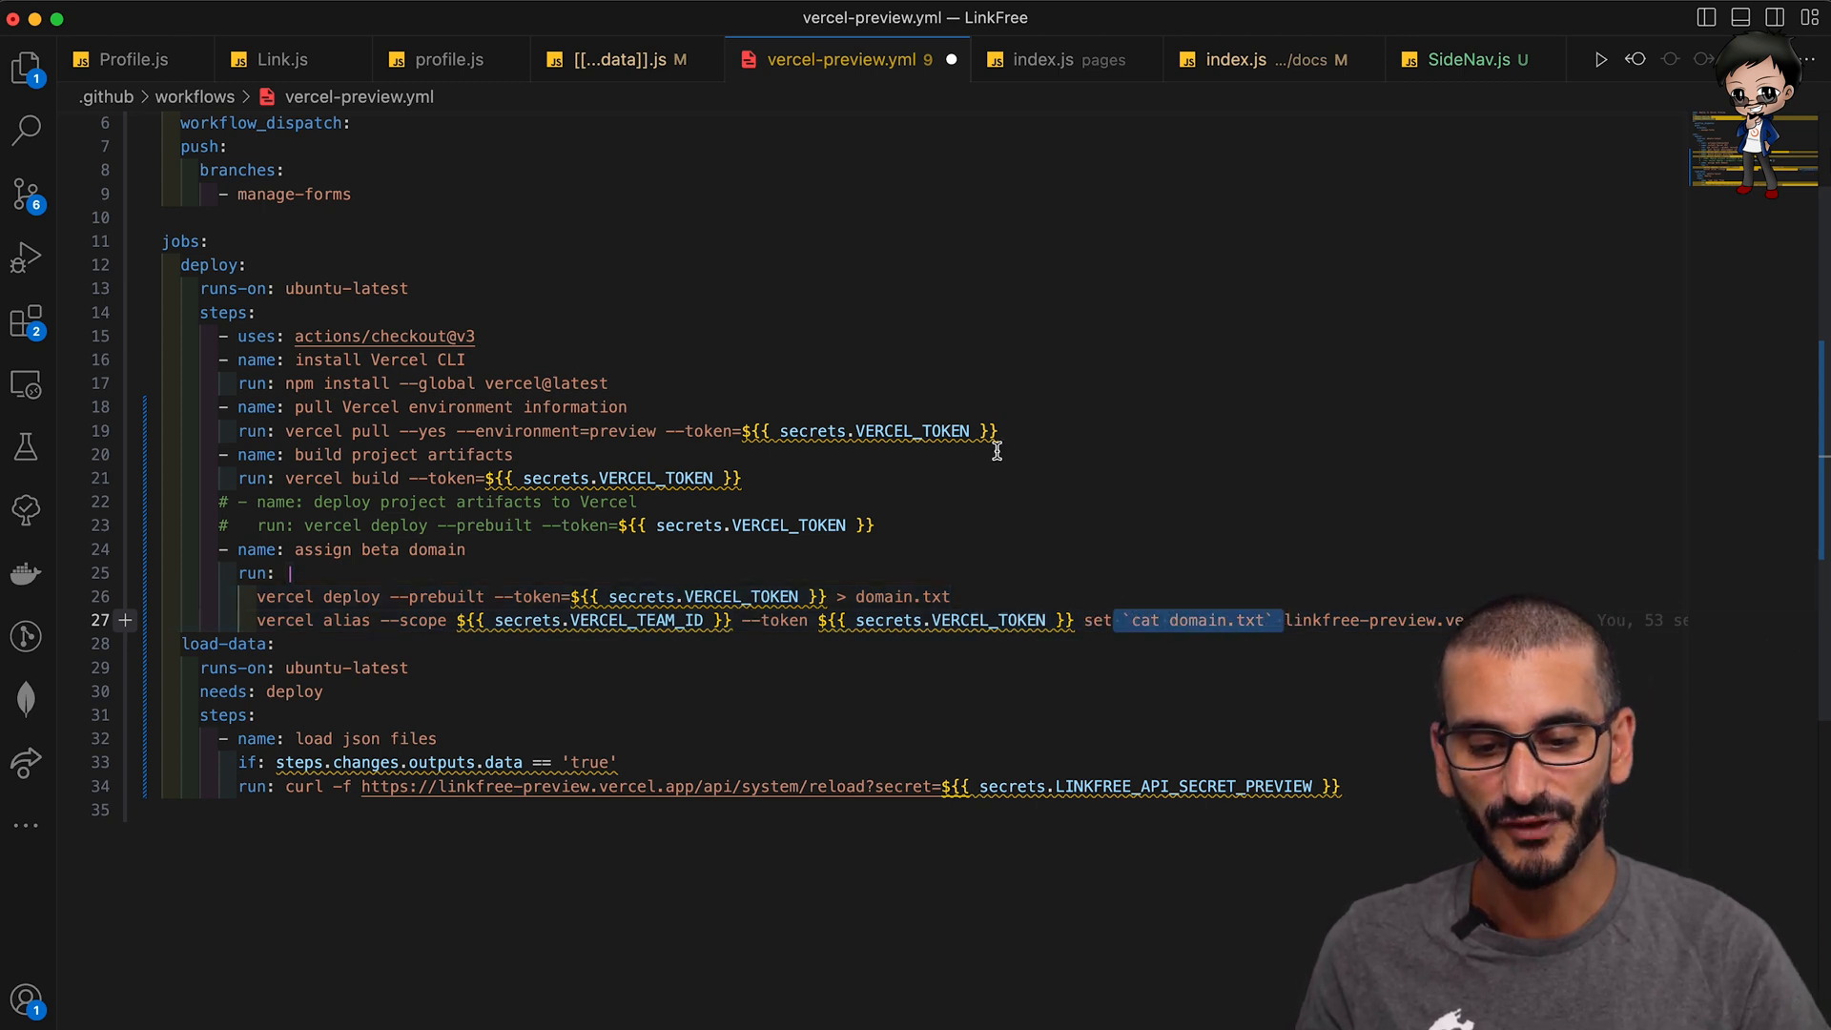
{"action": "mouse_move", "coordinate": [847, 595]}
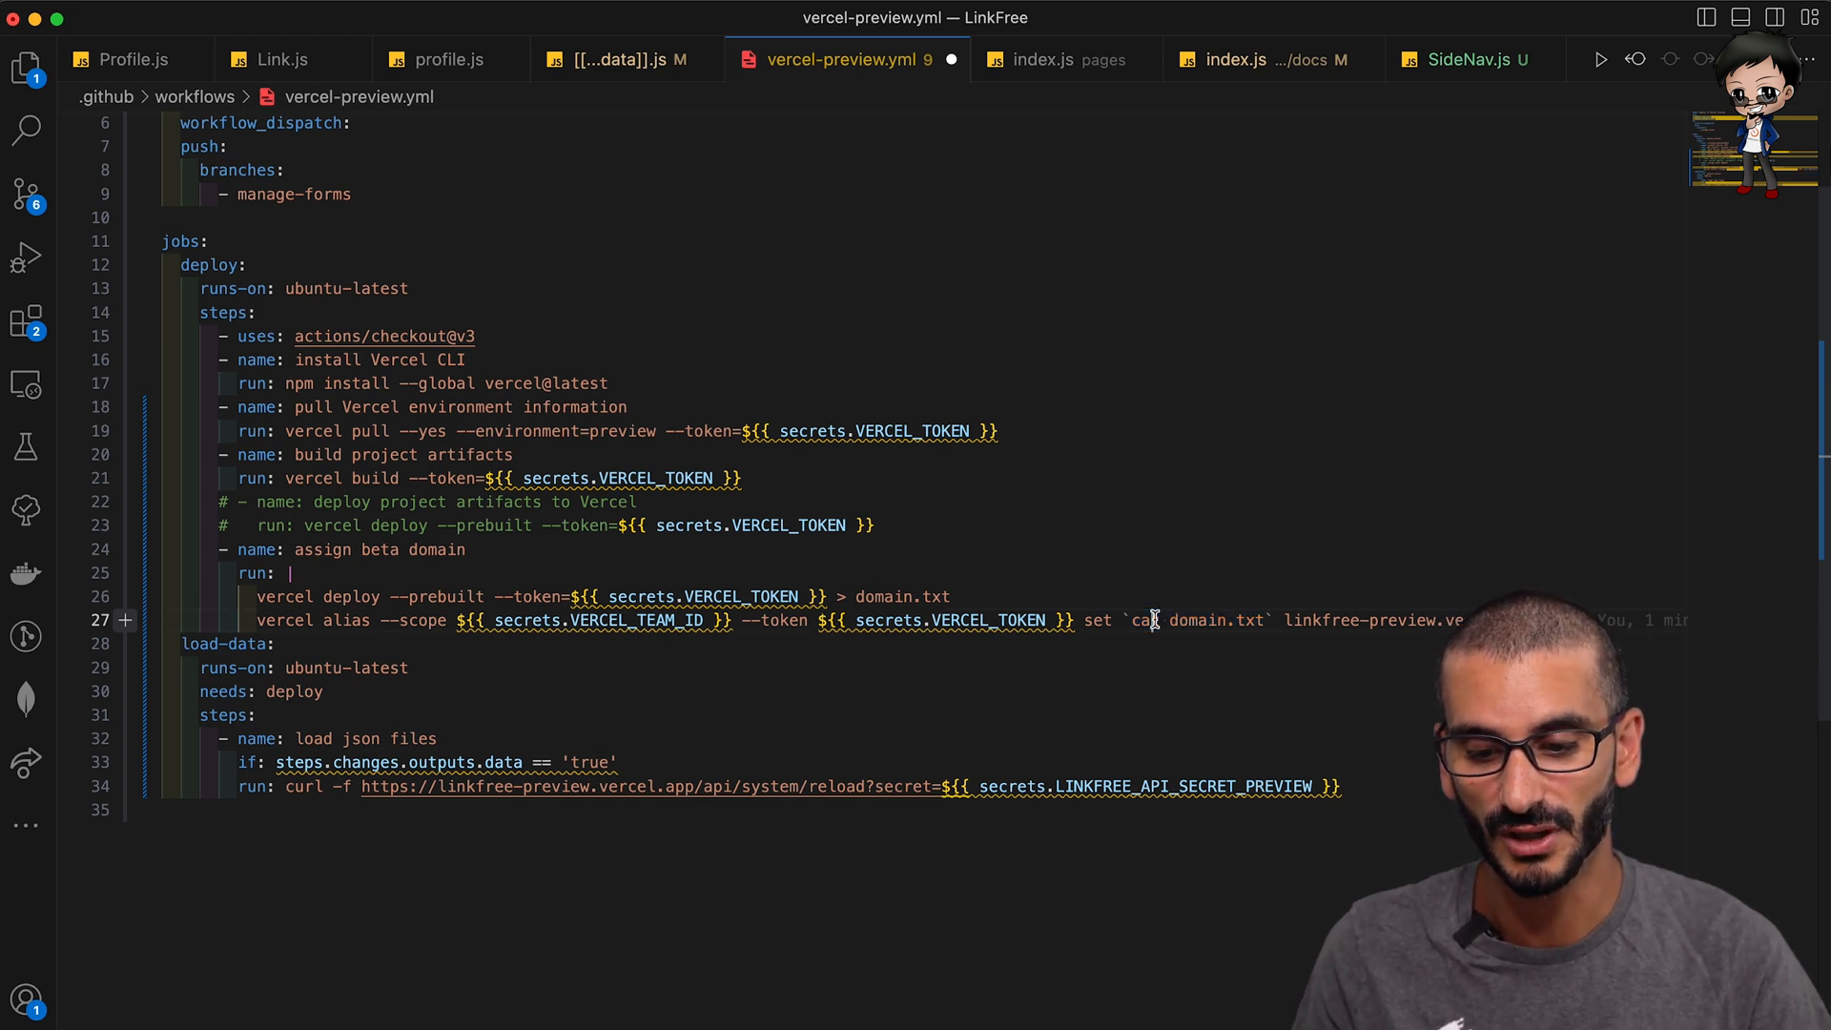
{"action": "mouse_move", "coordinate": [1156, 620]}
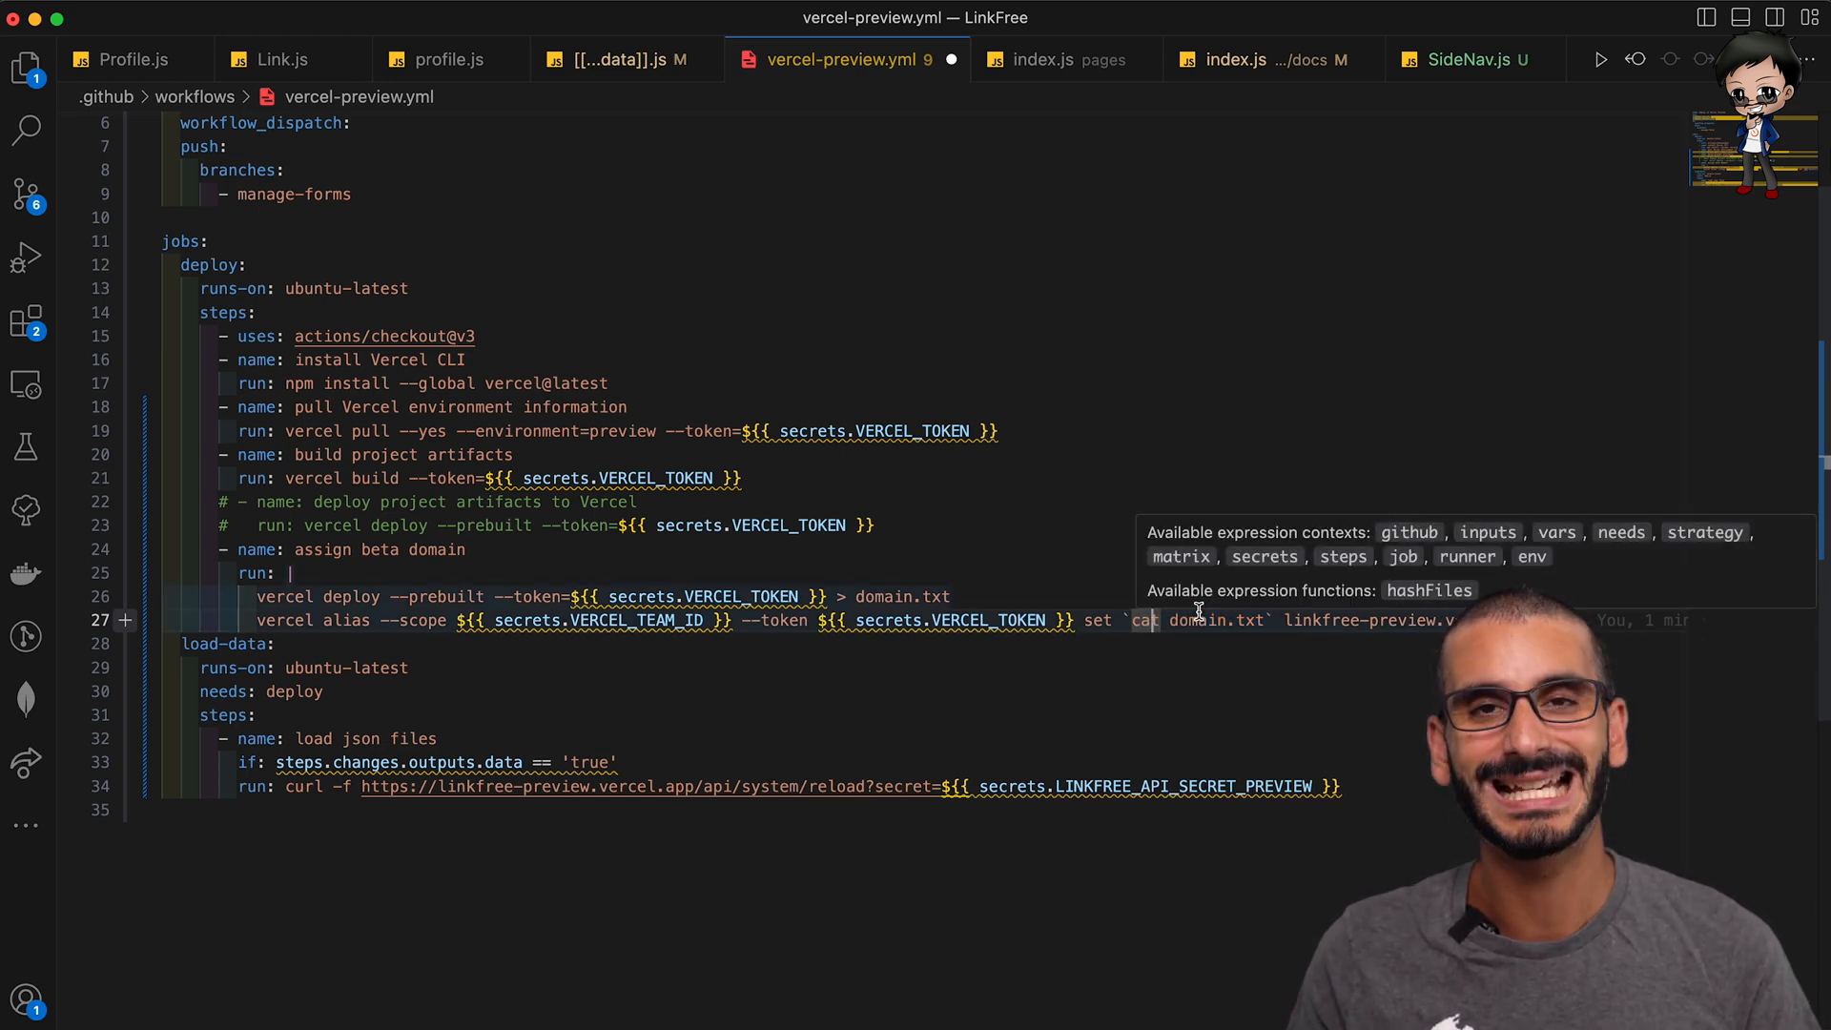